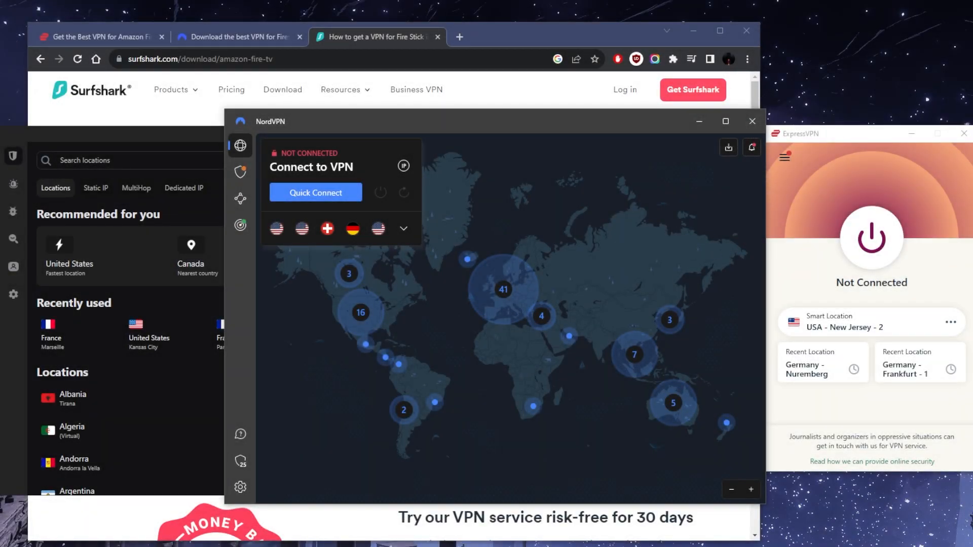
pyautogui.moveTo(349, 218)
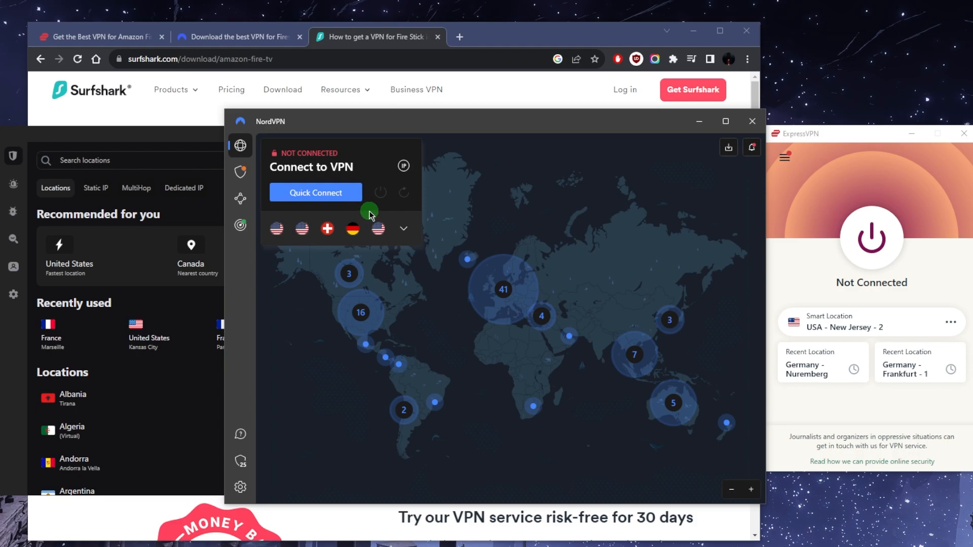
pyautogui.moveTo(561, 190)
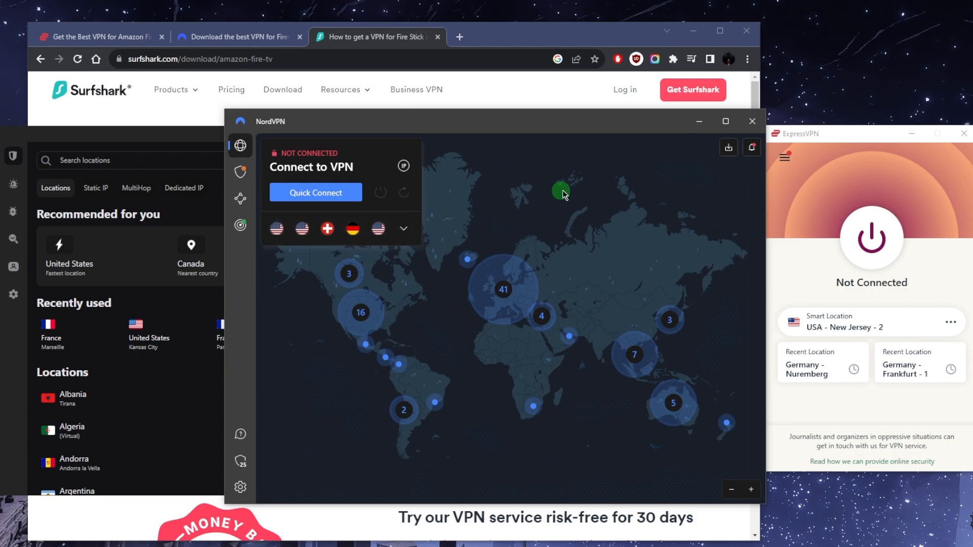
pyautogui.moveTo(675, 180)
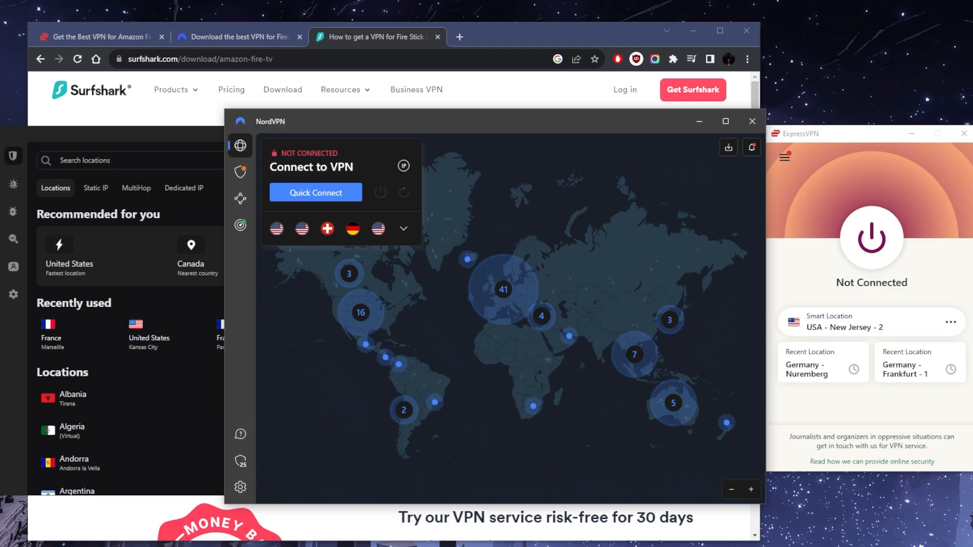
pyautogui.moveTo(687, 245)
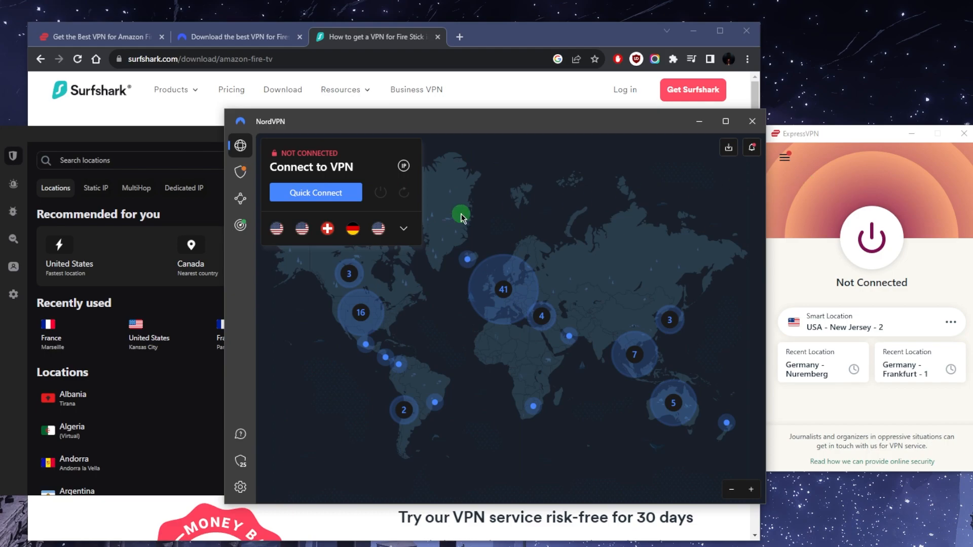
pyautogui.moveTo(570, 214)
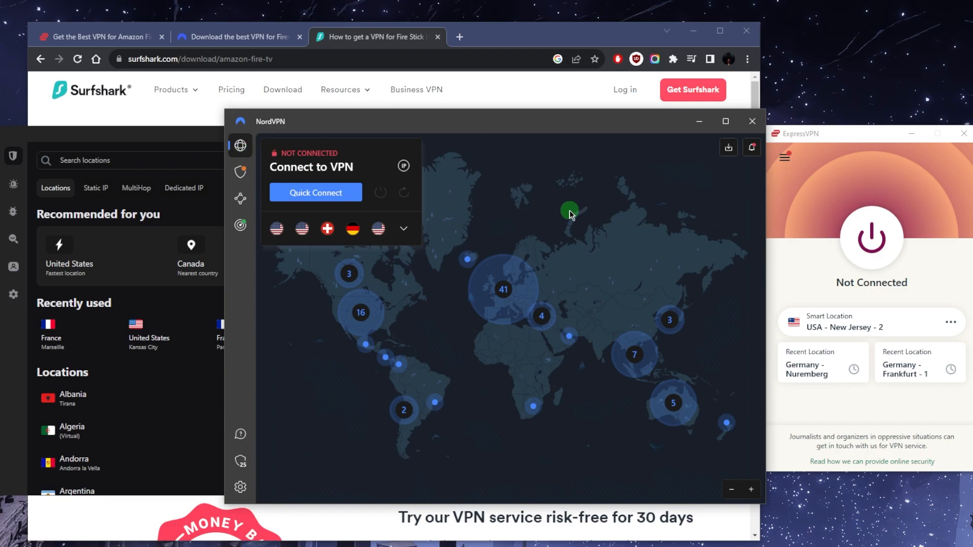
pyautogui.moveTo(731, 205)
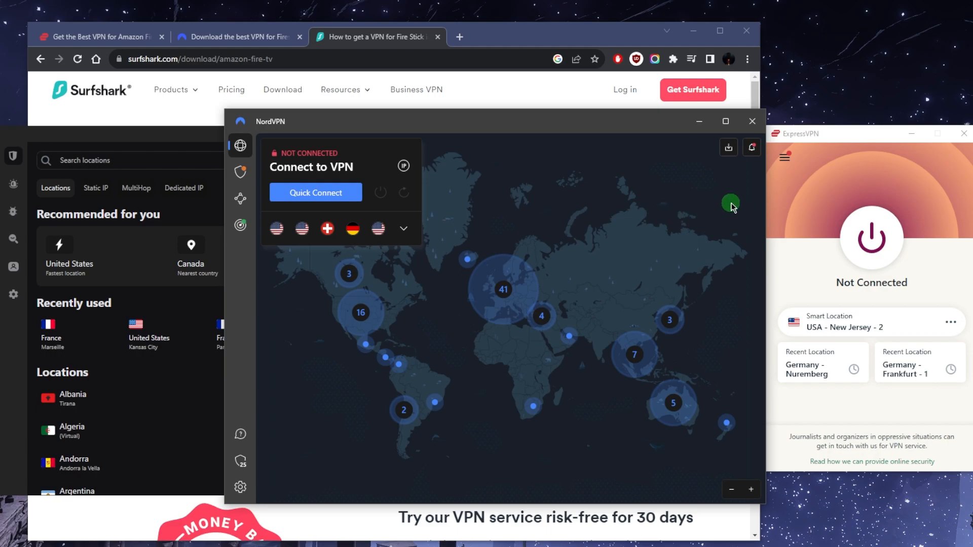
pyautogui.moveTo(594, 211)
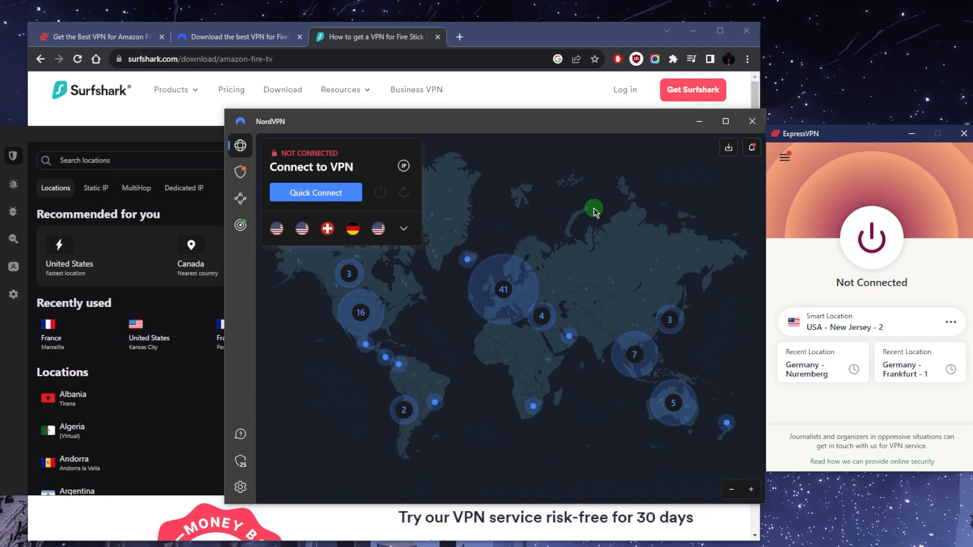
pyautogui.moveTo(787, 196)
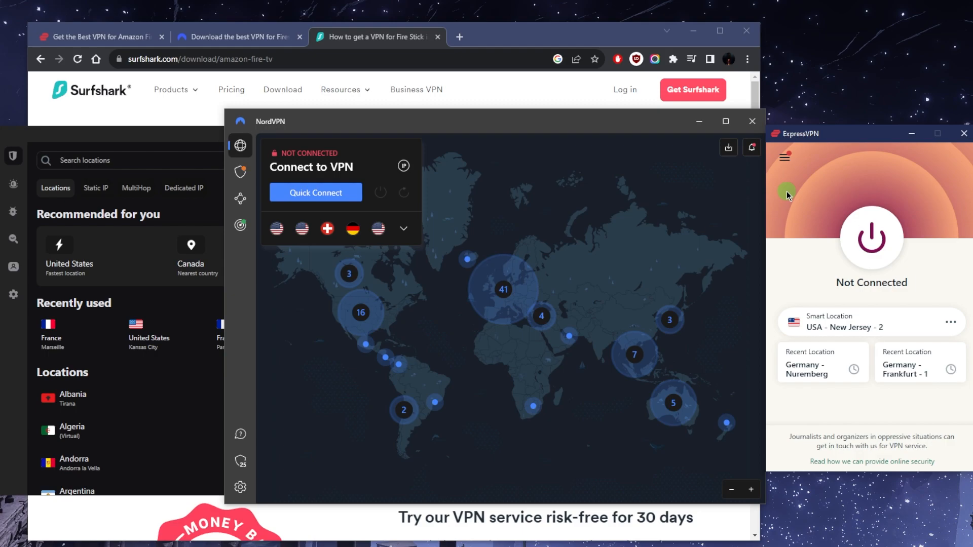
pyautogui.moveTo(798, 182)
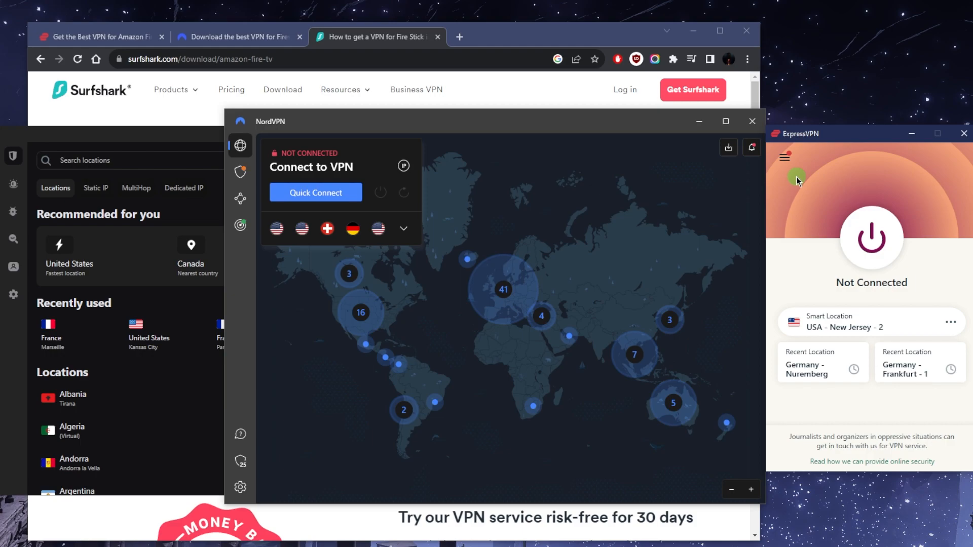
pyautogui.moveTo(796, 181)
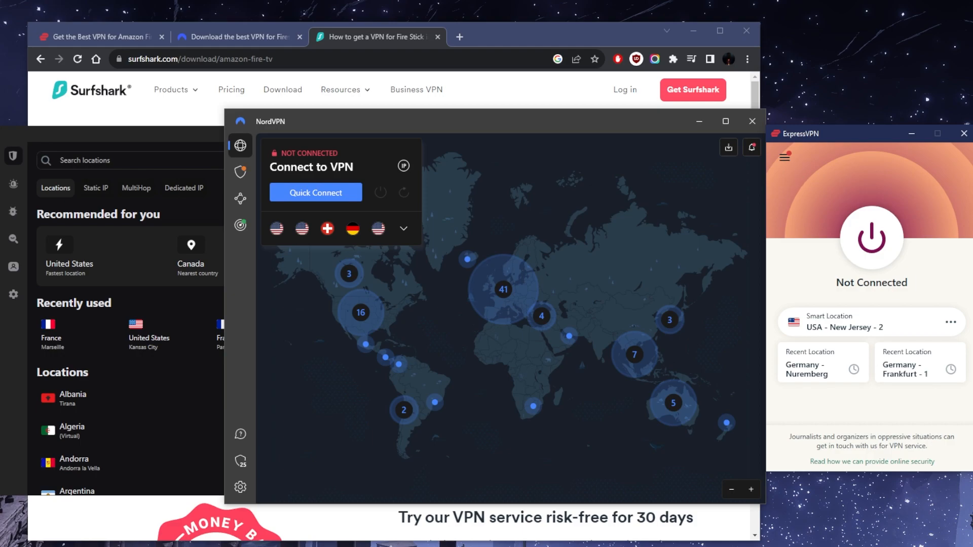
pyautogui.moveTo(796, 240)
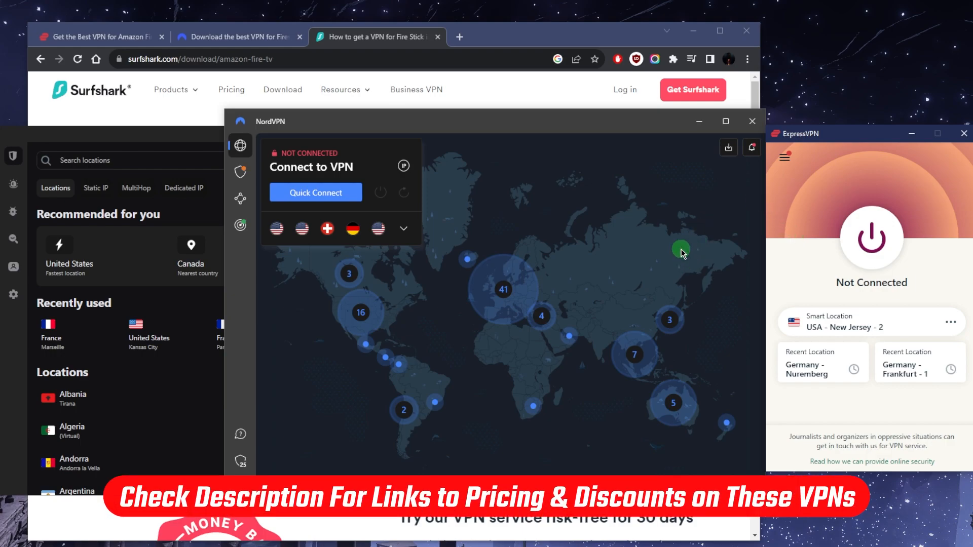
pyautogui.moveTo(616, 259)
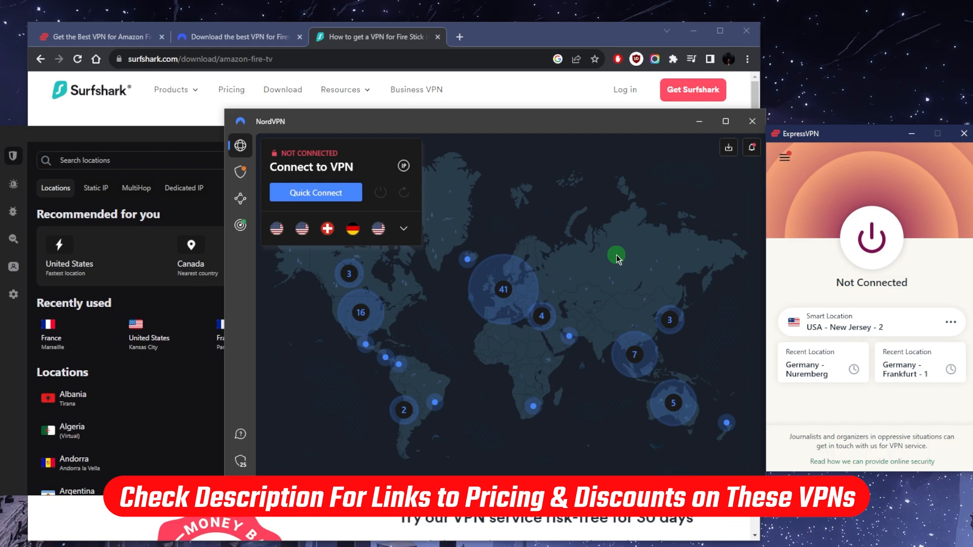
pyautogui.moveTo(800, 180)
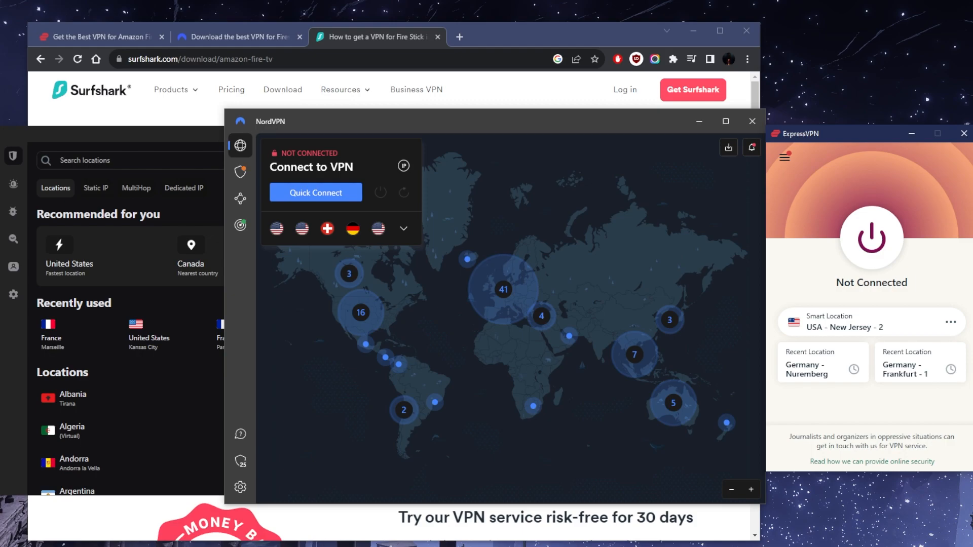
pyautogui.moveTo(703, 197)
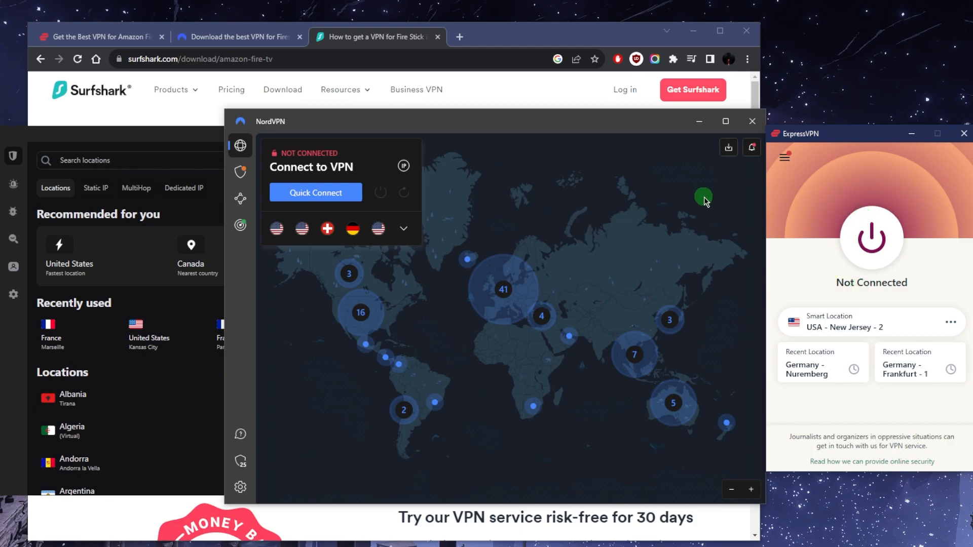
pyautogui.moveTo(726, 205)
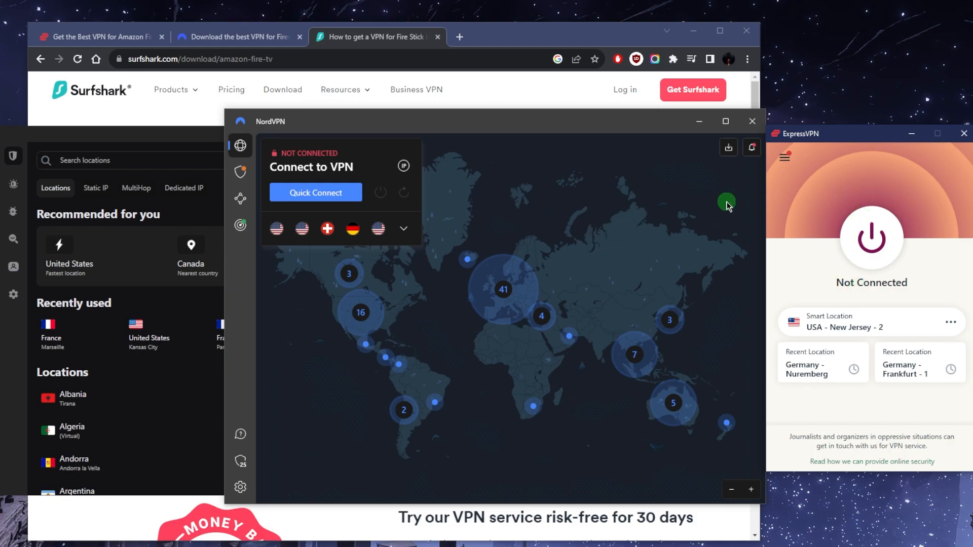
pyautogui.moveTo(817, 191)
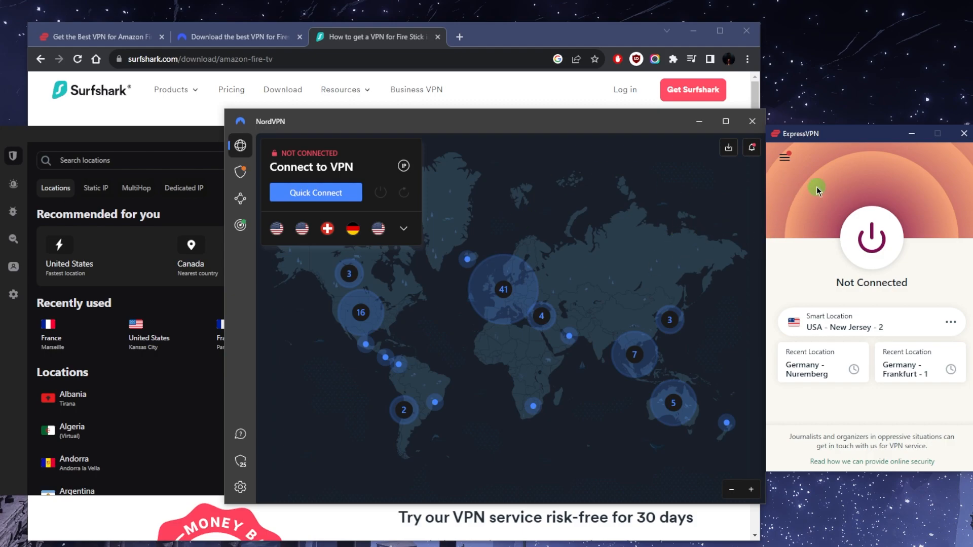
pyautogui.moveTo(736, 169)
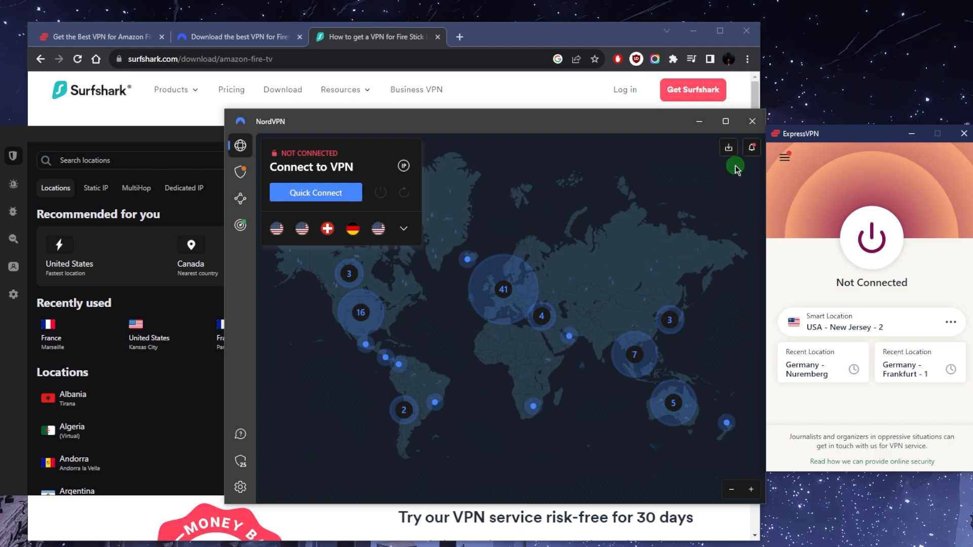
pyautogui.moveTo(735, 168)
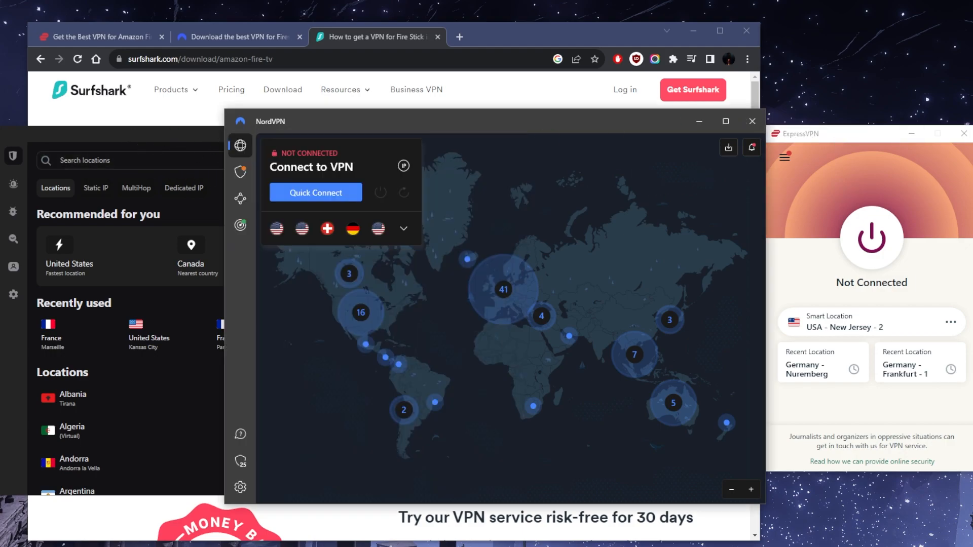
# - Scroll through the open browser page before connecting the VPN
pyautogui.click(452, 37)
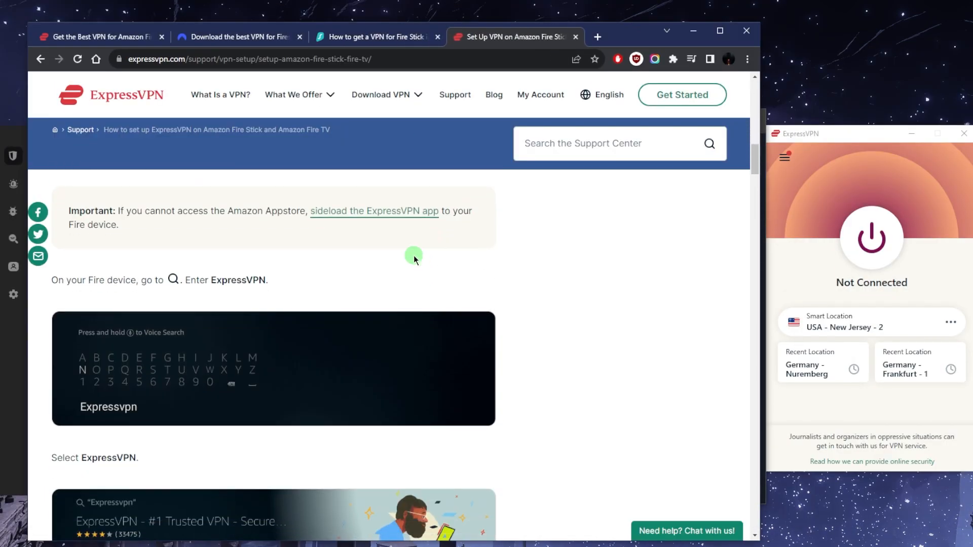
pyautogui.scroll(-3)
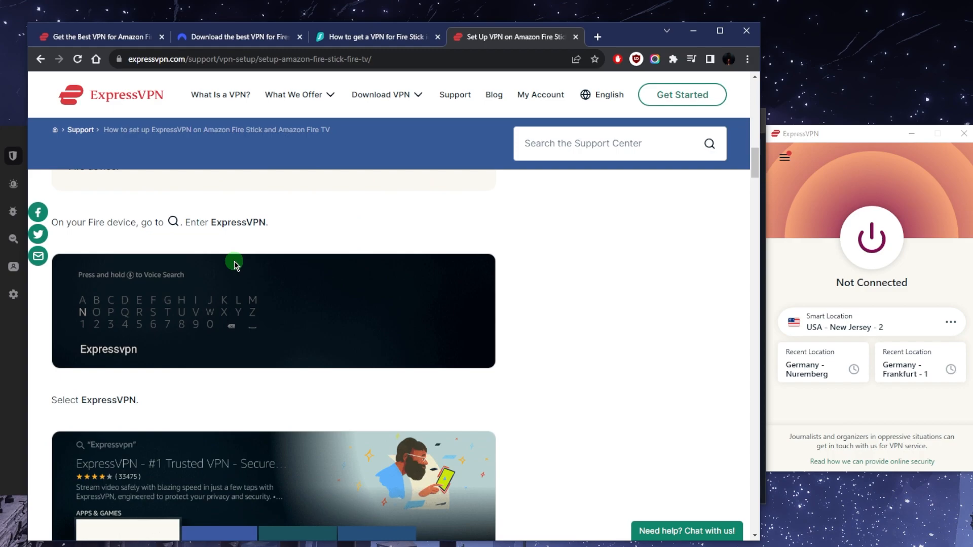
pyautogui.scroll(-3)
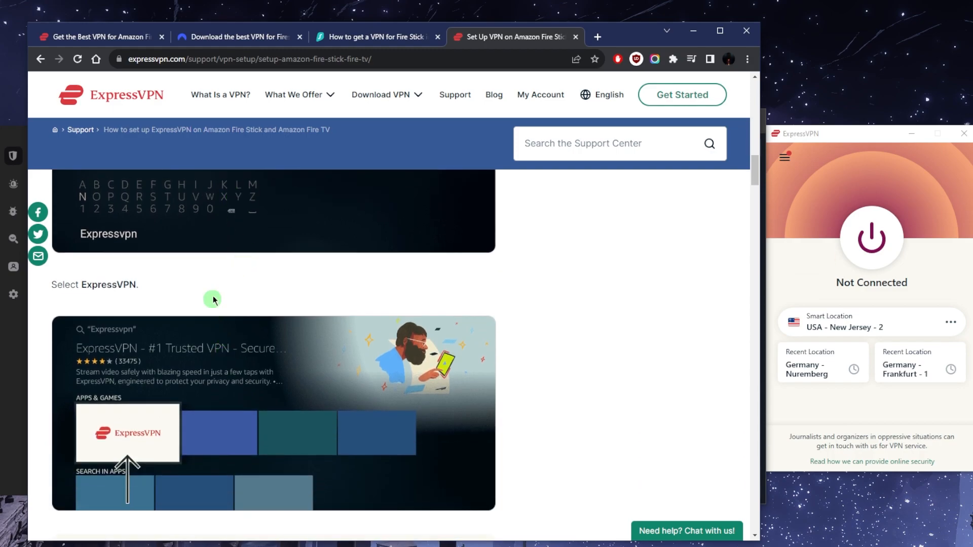
pyautogui.scroll(-3)
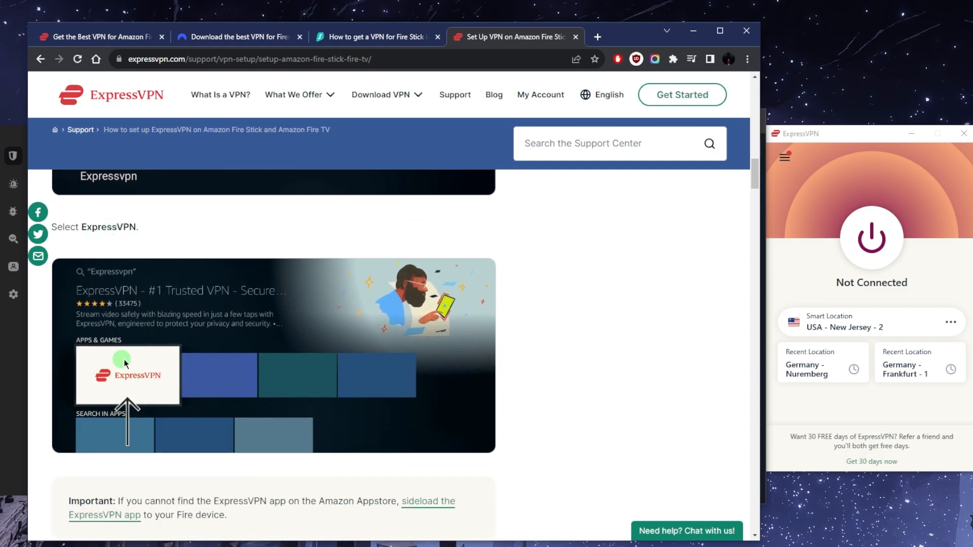
pyautogui.scroll(-3)
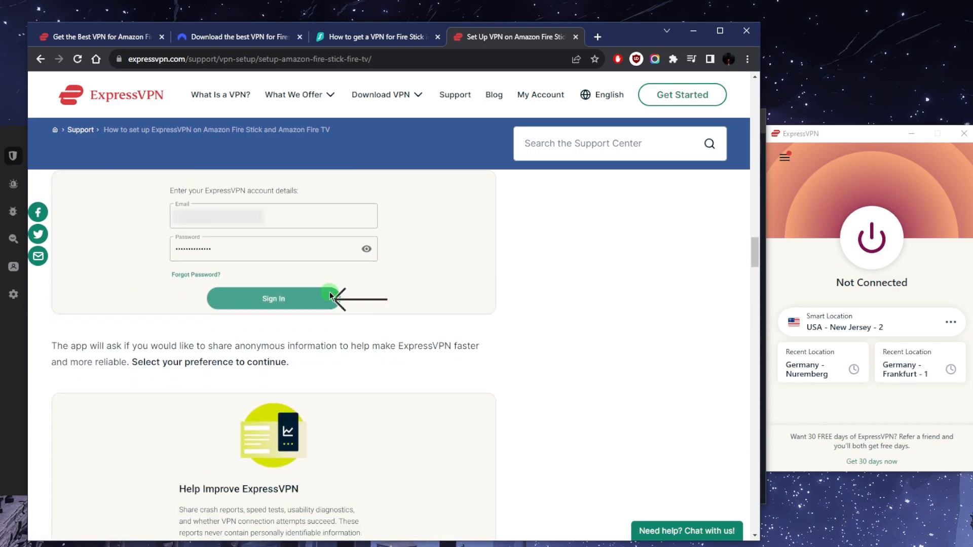
pyautogui.scroll(-3)
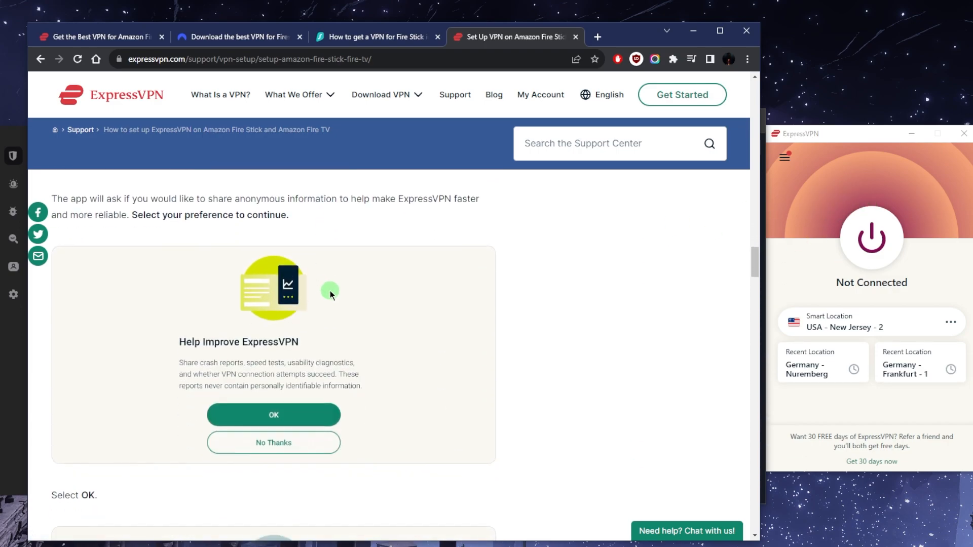
pyautogui.scroll(-3)
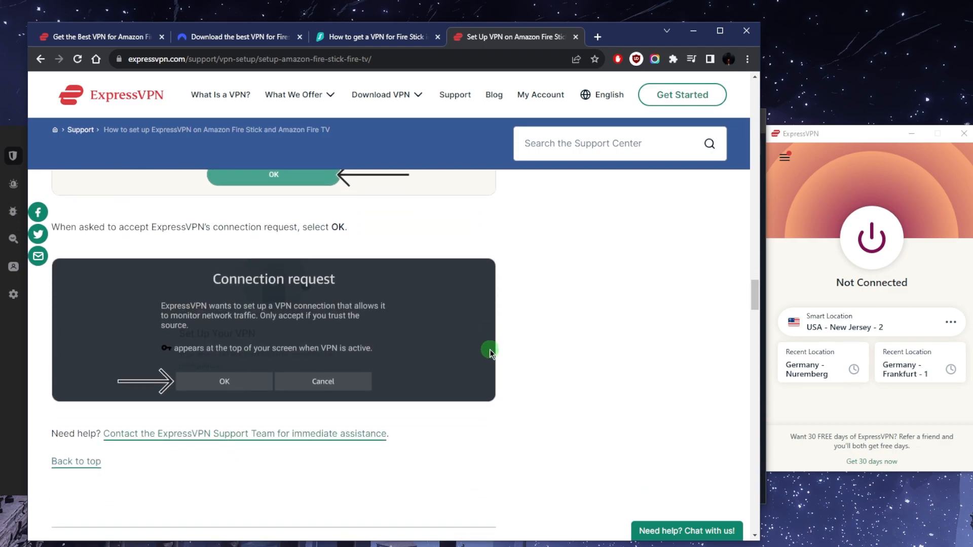
pyautogui.moveTo(285, 339)
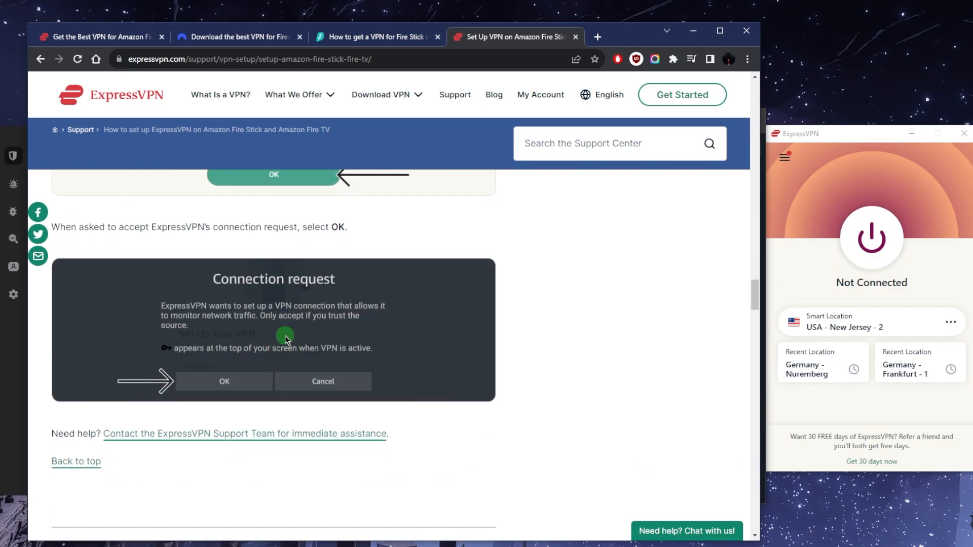
pyautogui.scroll(-3)
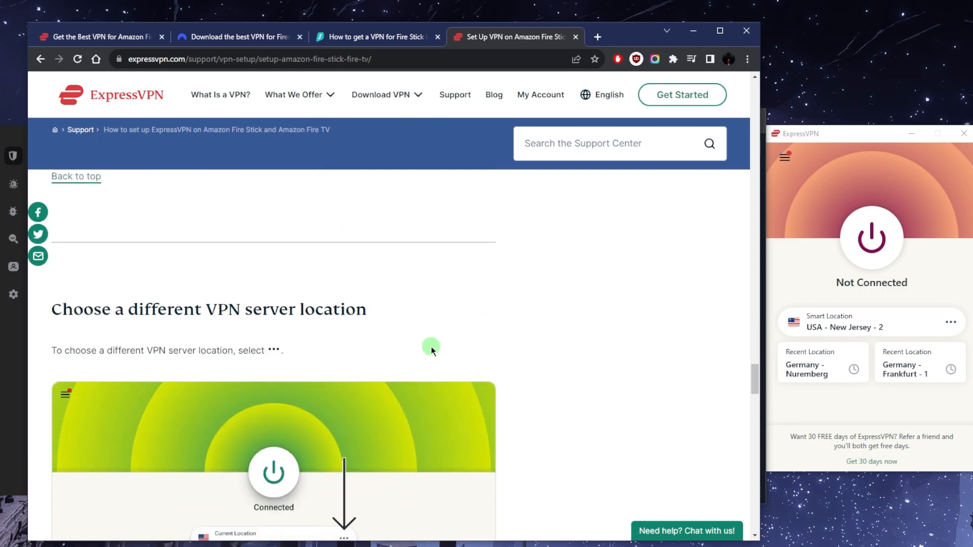
pyautogui.scroll(-3)
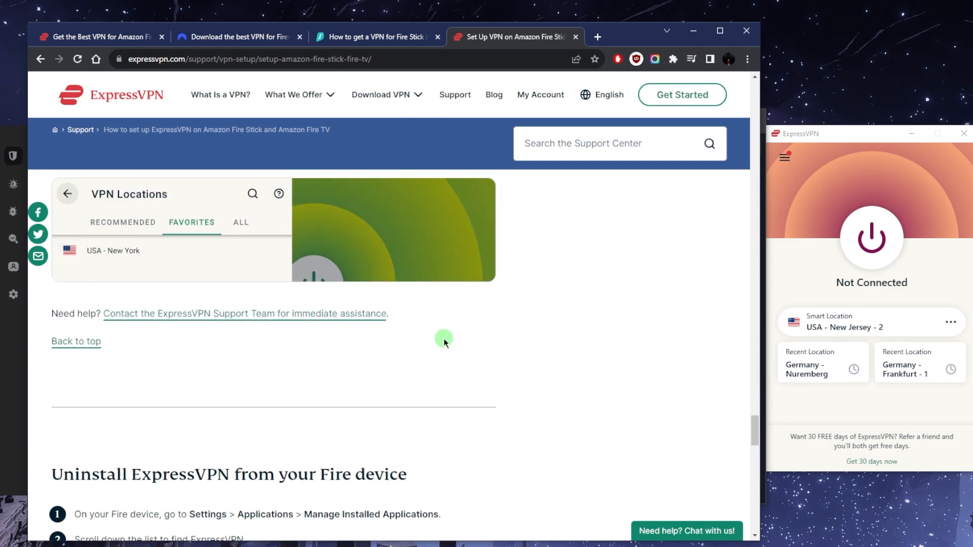
pyautogui.scroll(3)
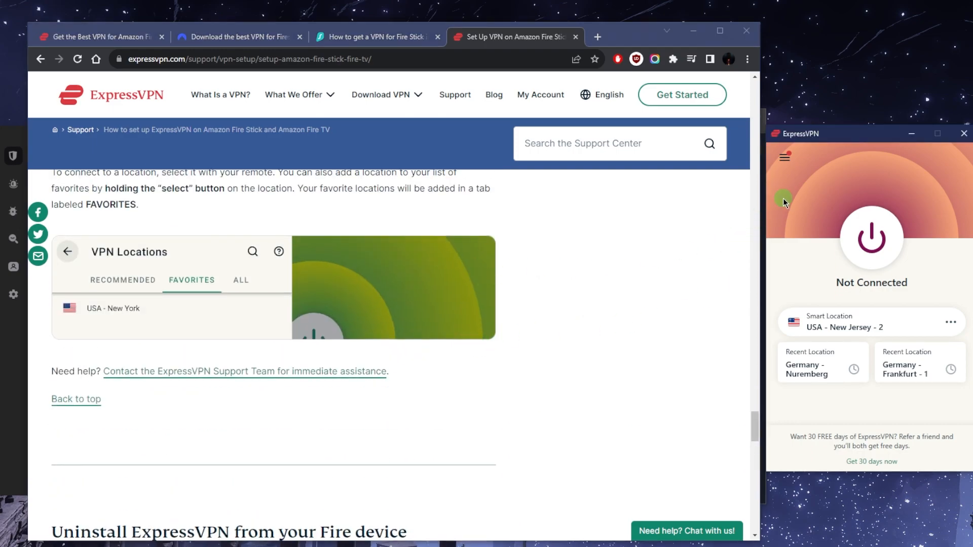
pyautogui.moveTo(792, 166)
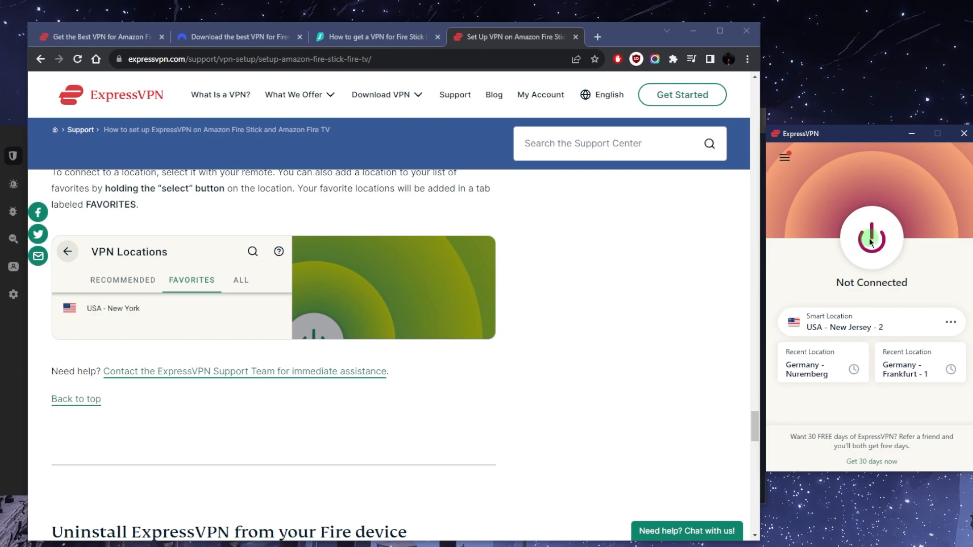
# - Connect ExpressVPN to USA - New Jersey - 2 and verify the Jersey City IP at whatismyip-address.com
pyautogui.click(870, 239)
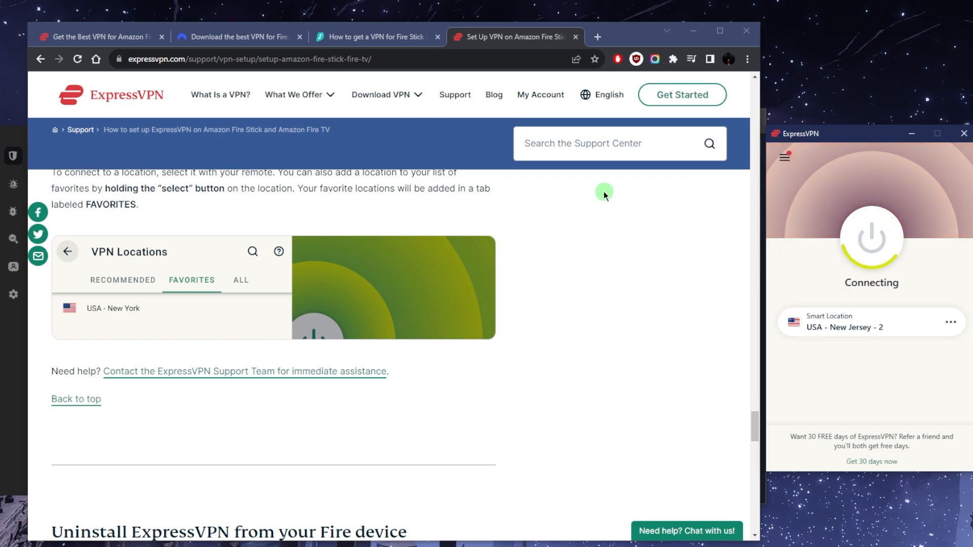
pyautogui.click(615, 36)
pyautogui.write('whatismyip-address.com/#loaded')
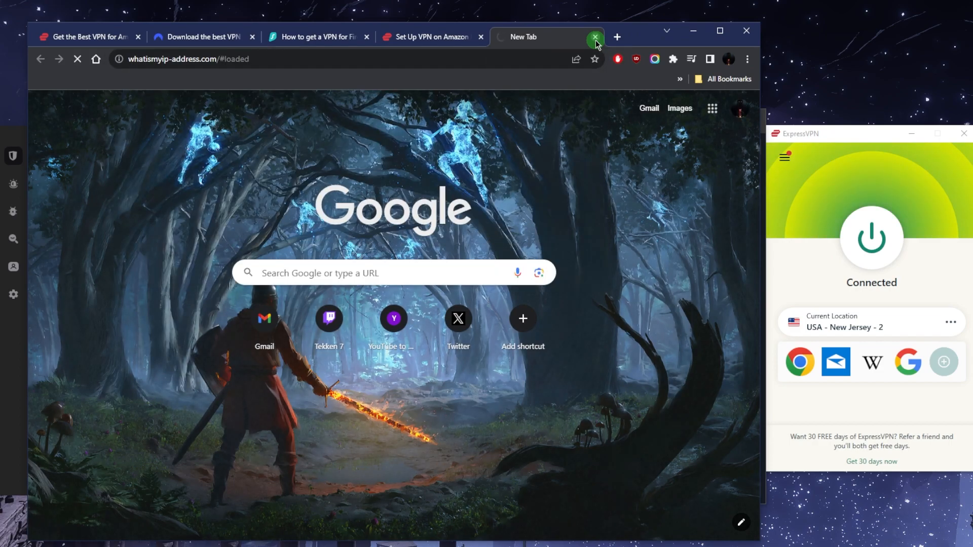
pyautogui.click(594, 36)
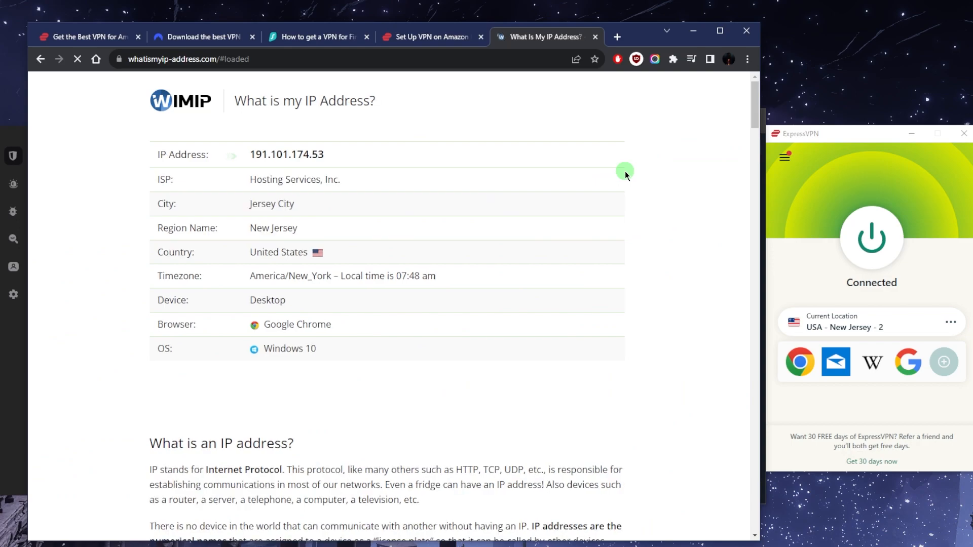
pyautogui.moveTo(658, 107)
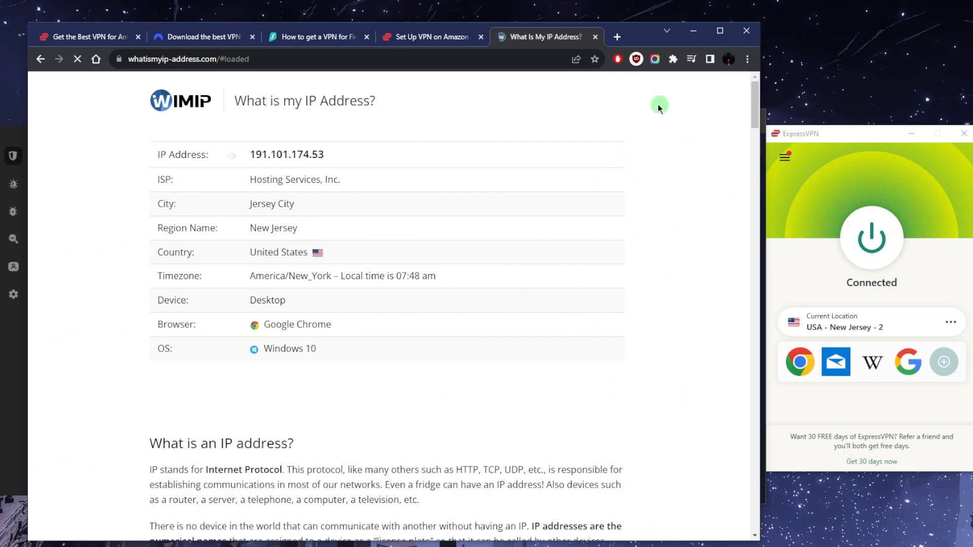
# - Return to the Fire Stick guide and scroll to the note on matching VPN location and Amazon country
pyautogui.click(428, 37)
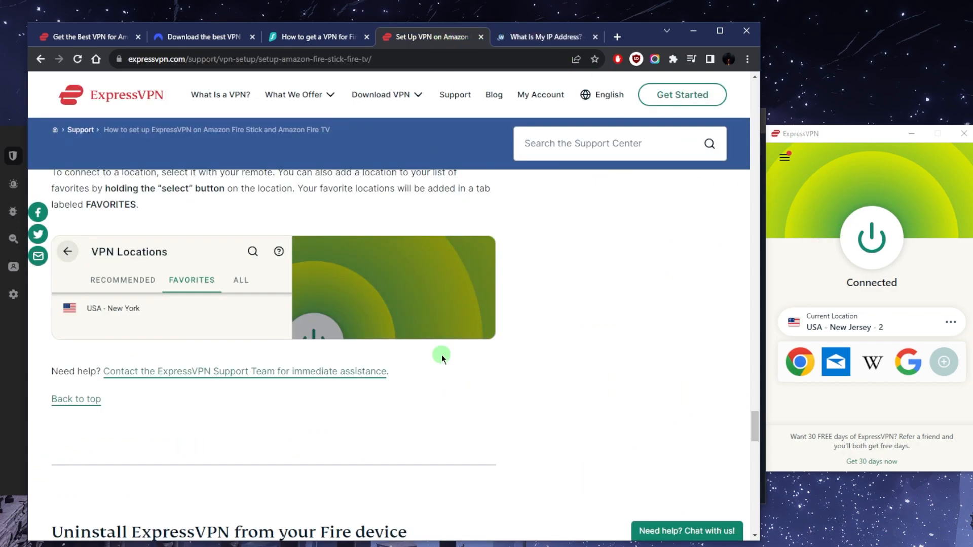
pyautogui.scroll(3)
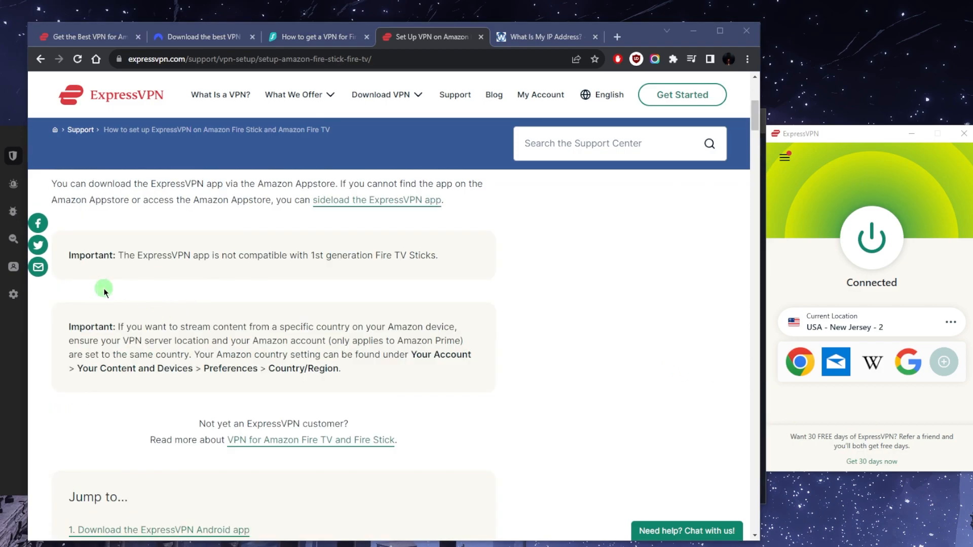
pyautogui.moveTo(188, 317)
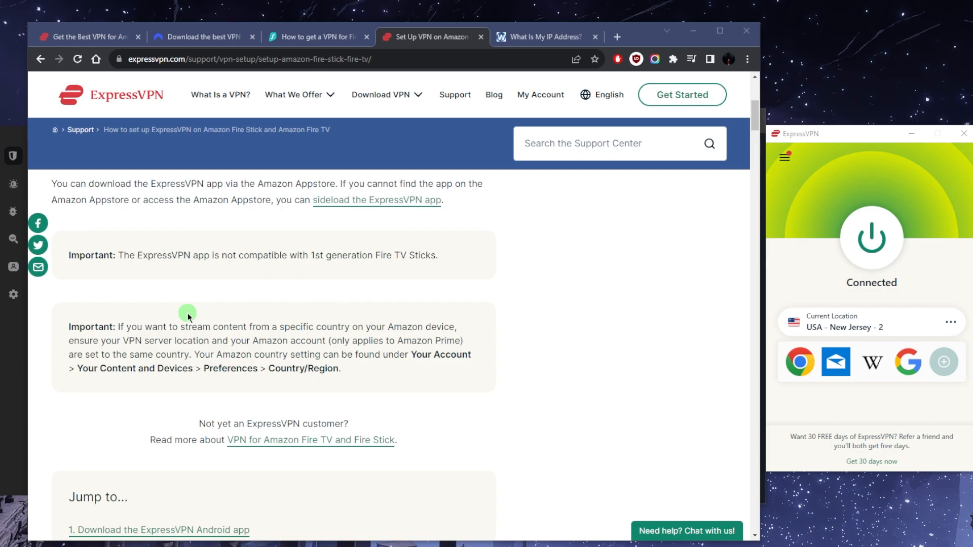
pyautogui.moveTo(296, 313)
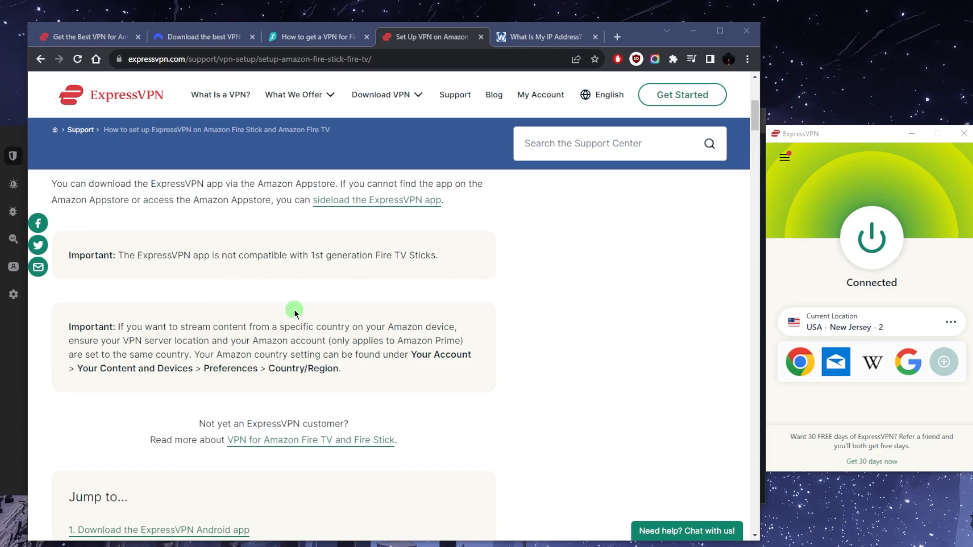
pyautogui.moveTo(124, 351)
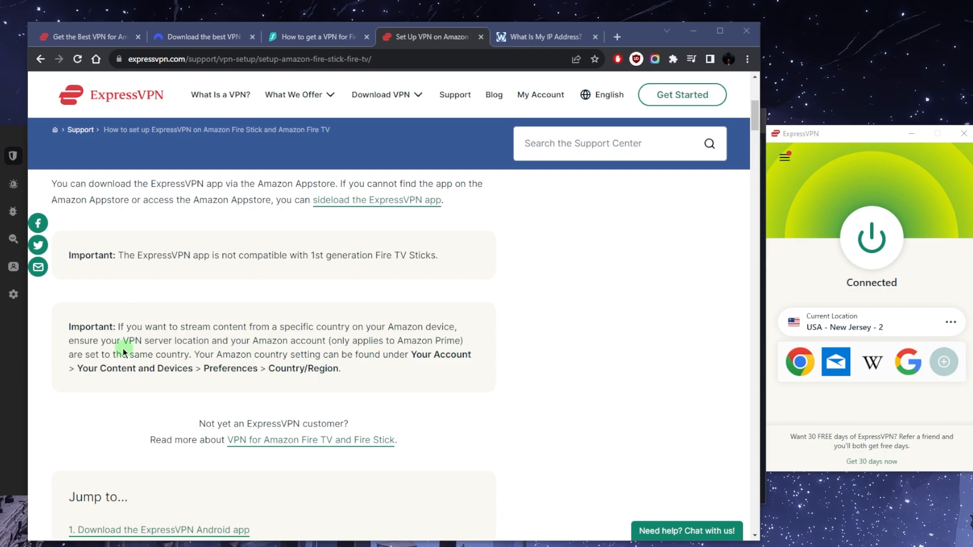
pyautogui.moveTo(219, 329)
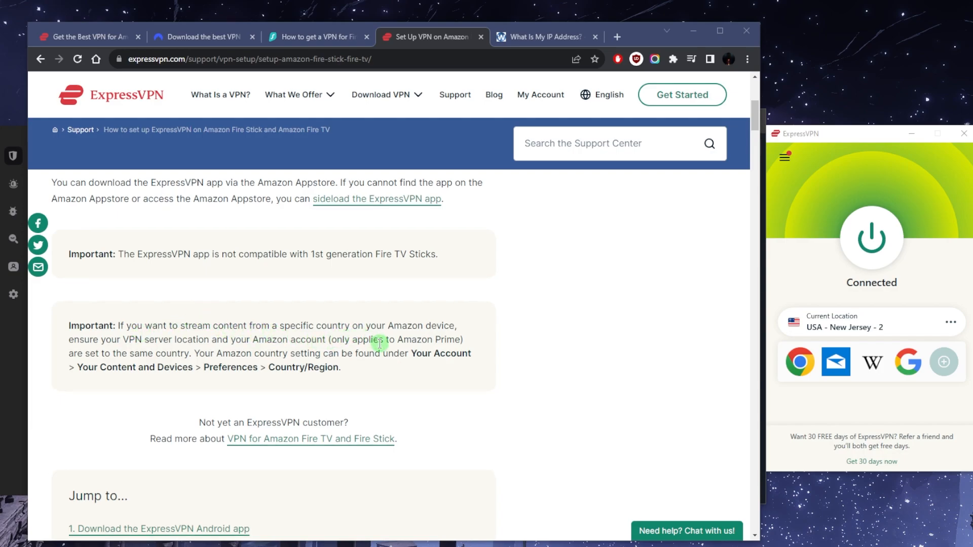
pyautogui.scroll(-3)
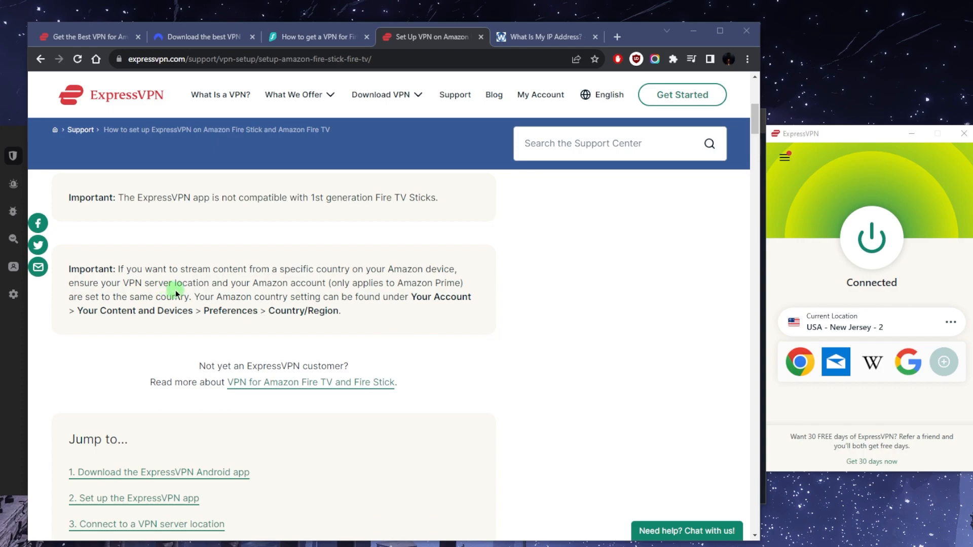
pyautogui.moveTo(60, 312)
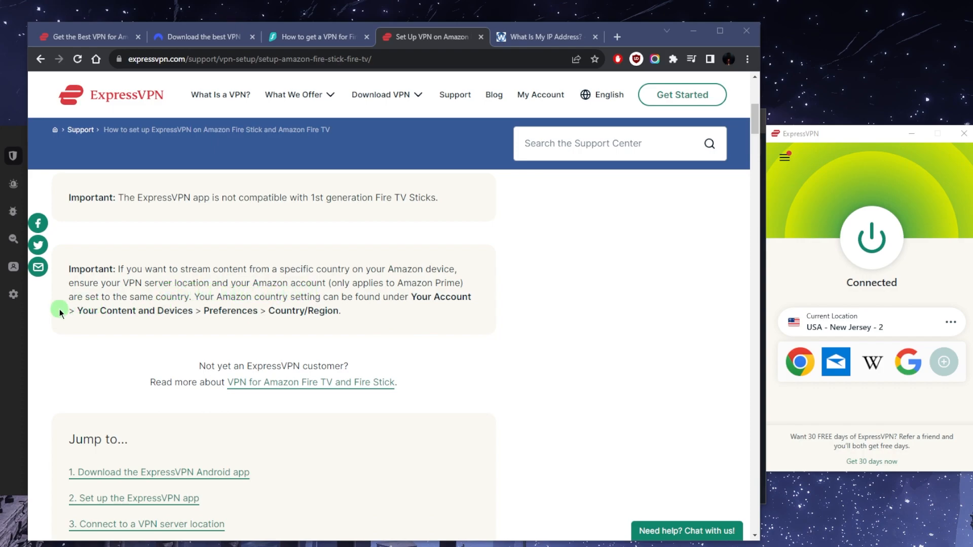
pyautogui.moveTo(176, 310)
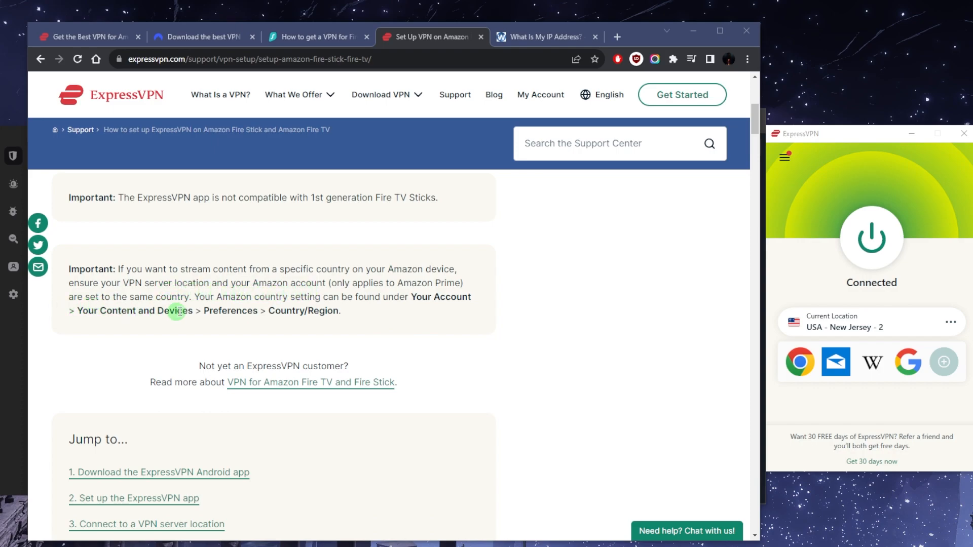
pyautogui.moveTo(393, 284)
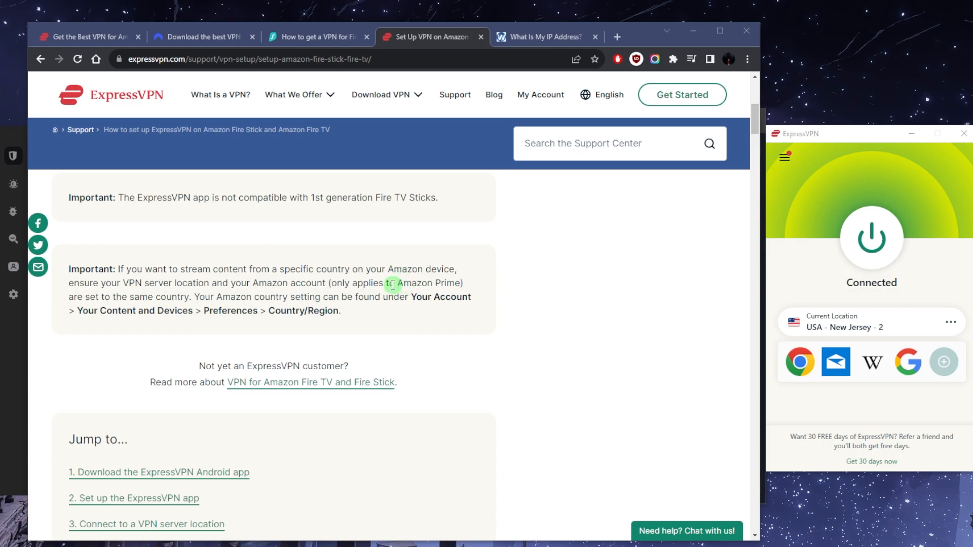
pyautogui.moveTo(365, 277)
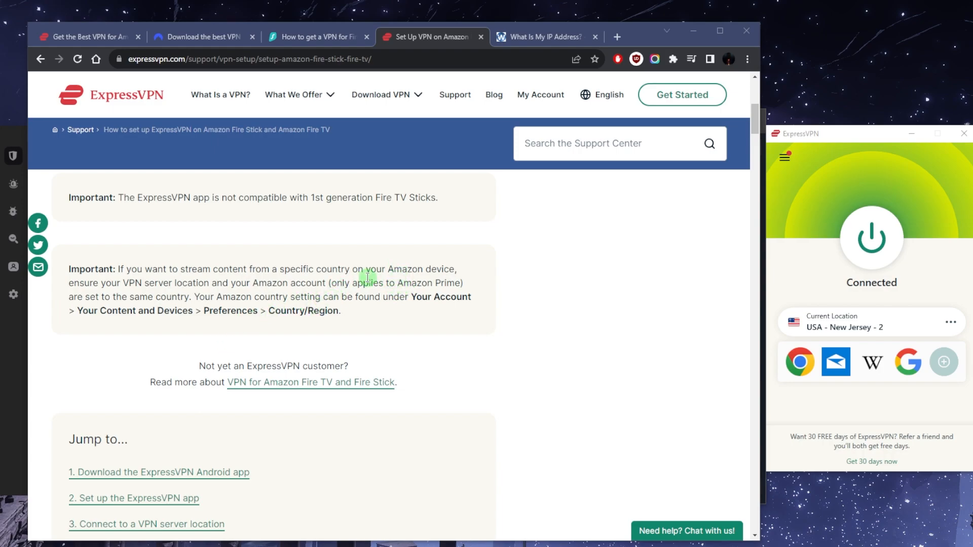
pyautogui.moveTo(351, 322)
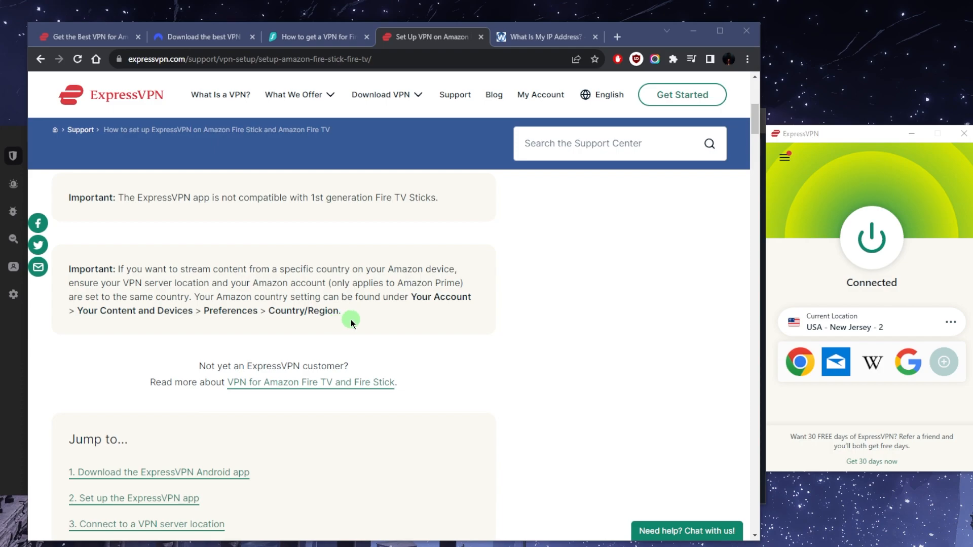
pyautogui.moveTo(212, 305)
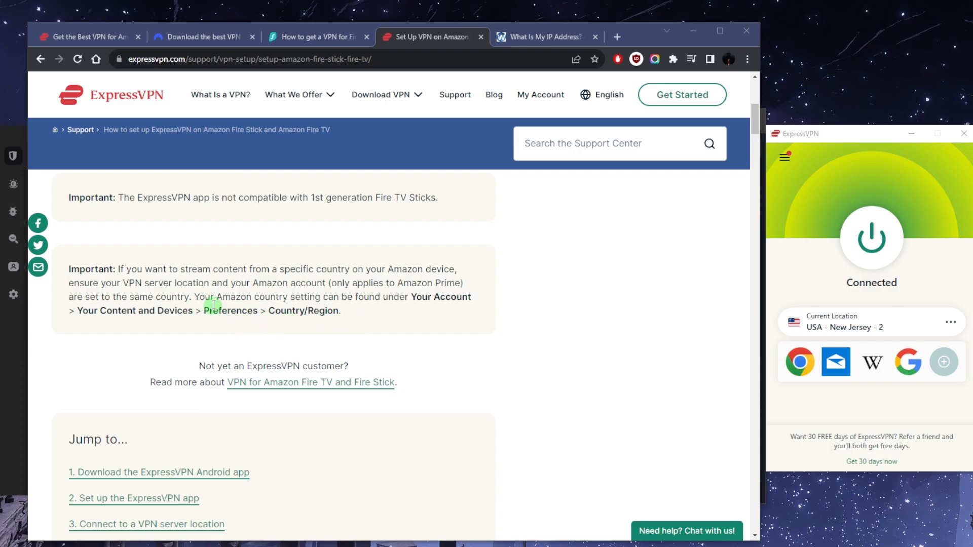
pyautogui.moveTo(441, 310)
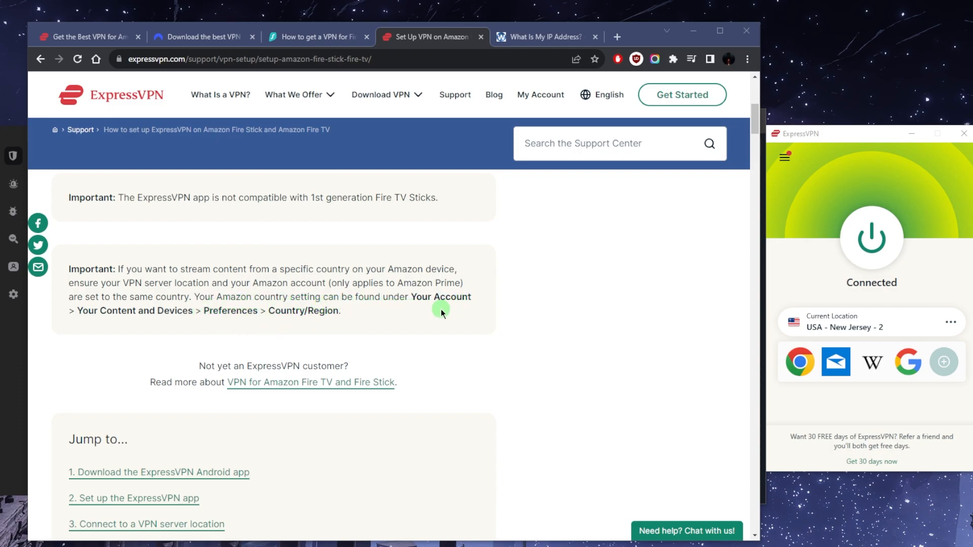
pyautogui.moveTo(297, 322)
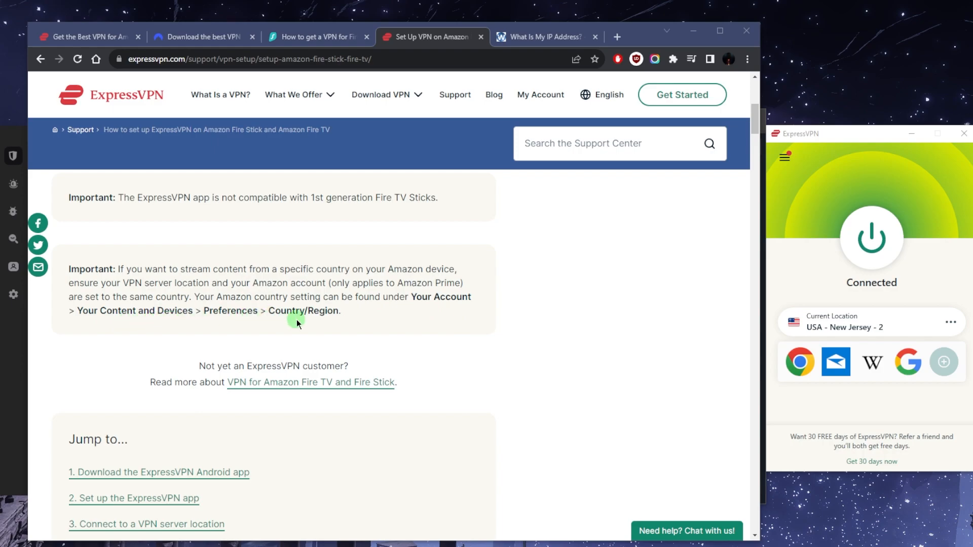
pyautogui.moveTo(254, 306)
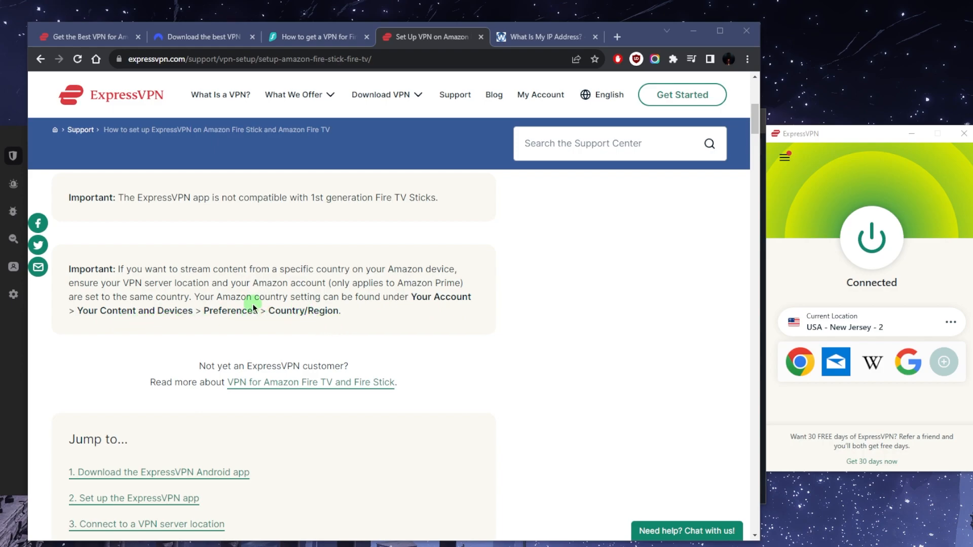
pyautogui.moveTo(804, 179)
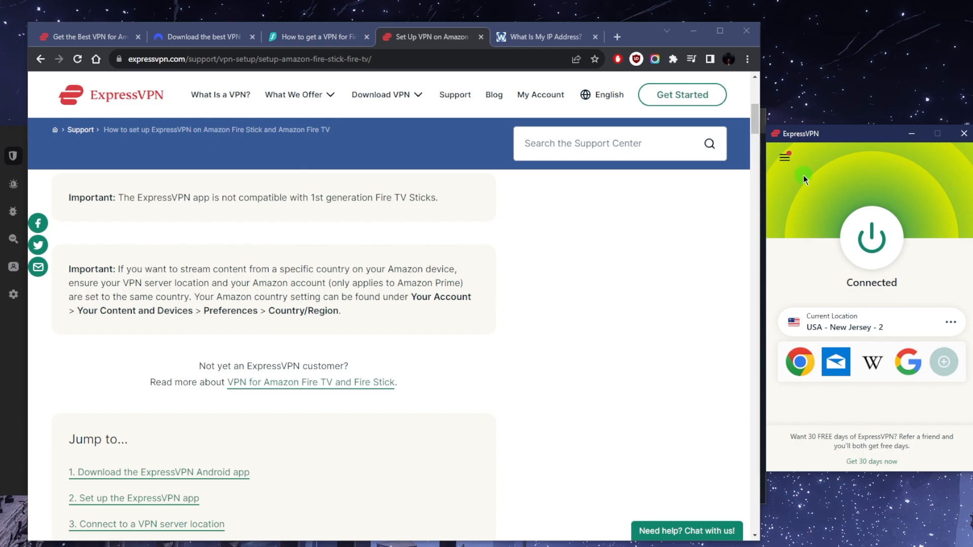
# - Scroll the Fire Stick guide to its Jump to section of setup, connection and uninstall topics
pyautogui.scroll(-3)
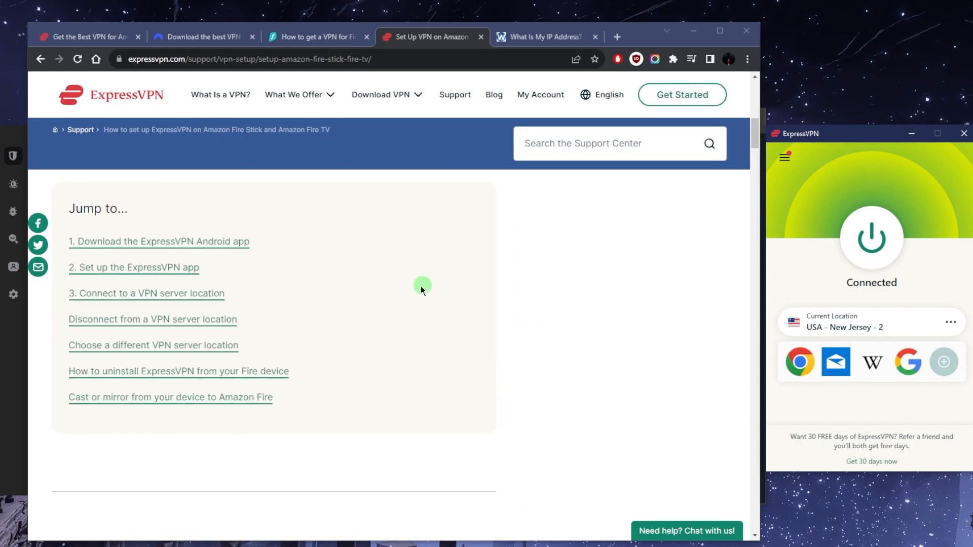
pyautogui.moveTo(745, 31)
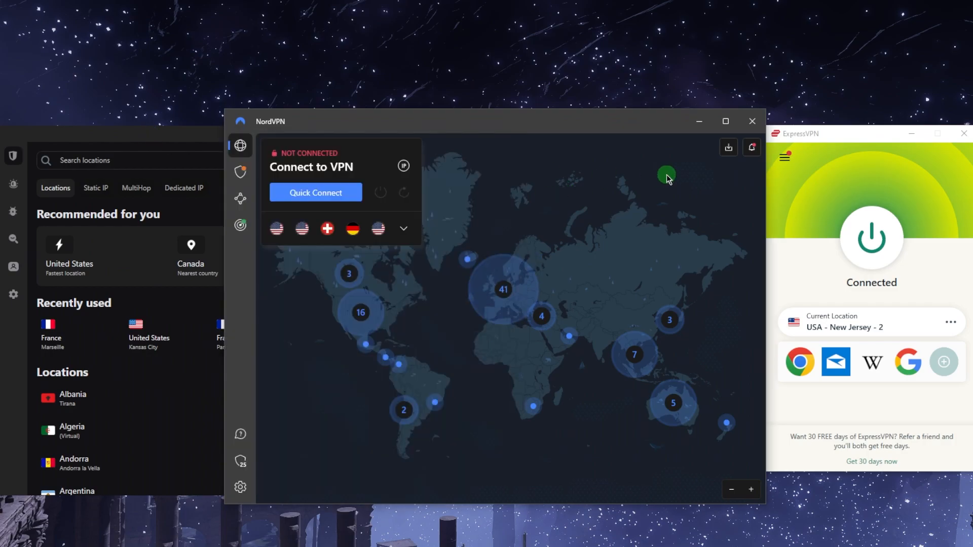
pyautogui.moveTo(711, 209)
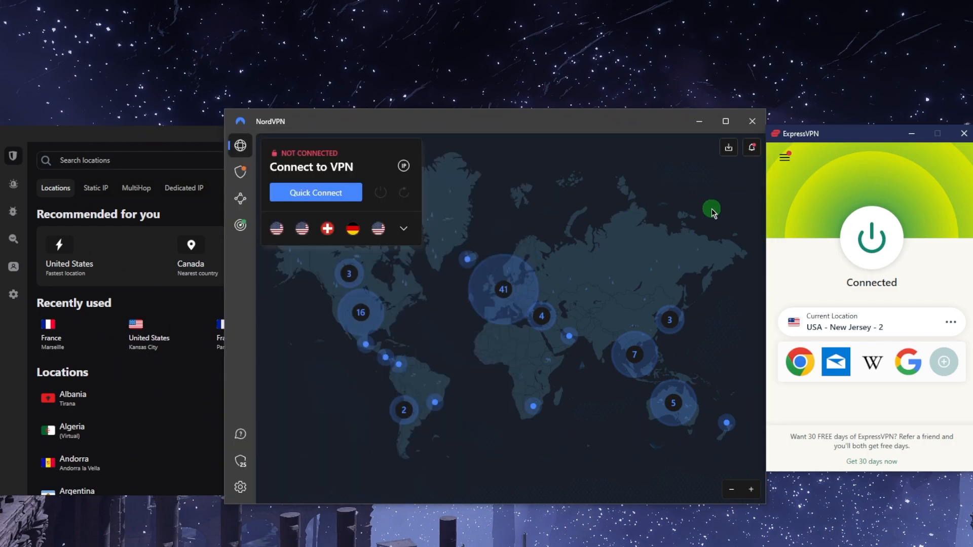
pyautogui.moveTo(717, 211)
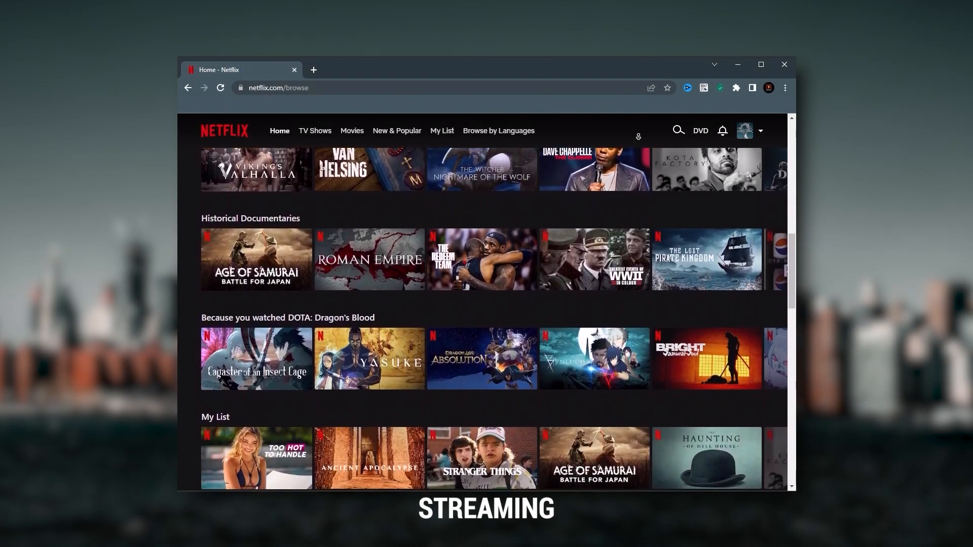
# - Scroll the Netflix home rows, then switch to ExpressVPN's Andrey Karlov investigation statement
pyautogui.scroll(-3)
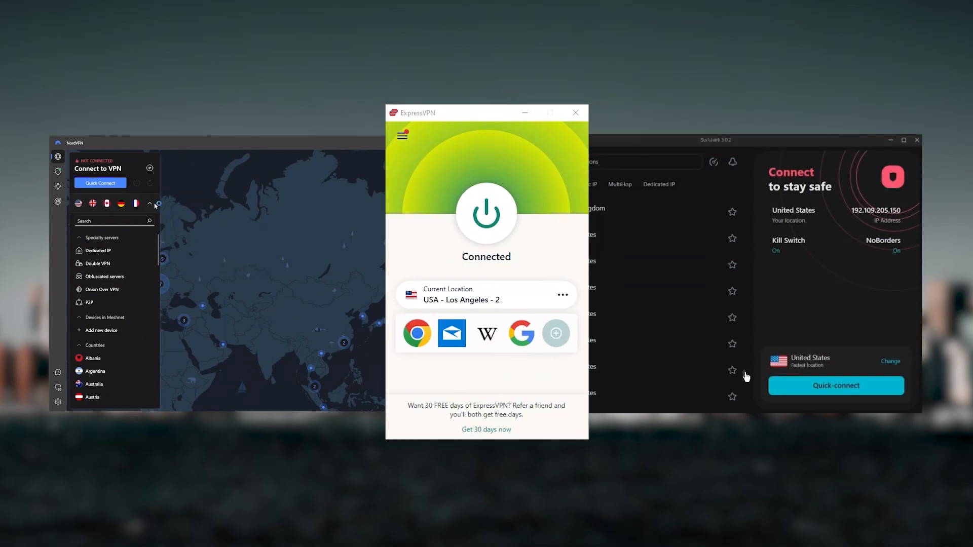
pyautogui.click(150, 203)
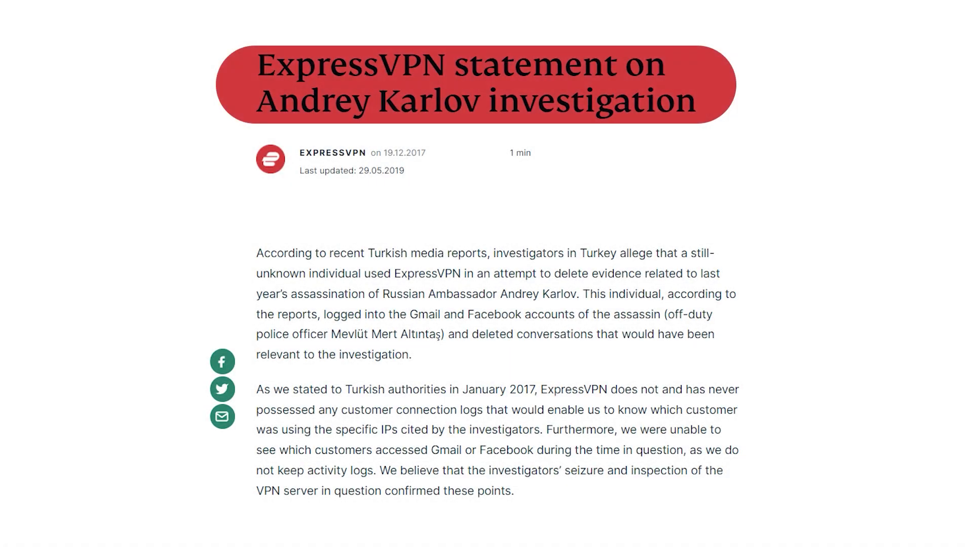
# - Expand Americas in ExpressVPN's locations, scroll past Chile, Argentina and Peru, then switch to NordVPN
pyautogui.scroll(-3)
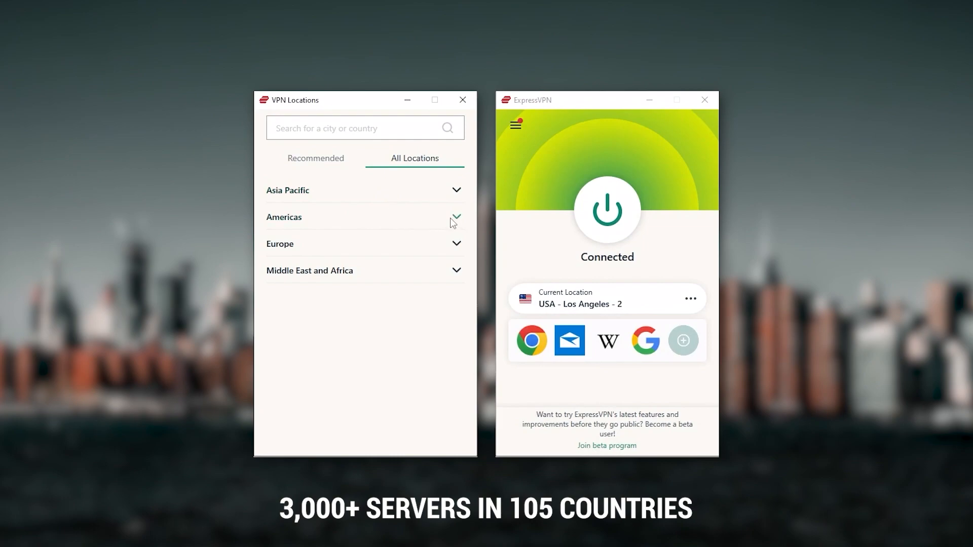
pyautogui.click(456, 216)
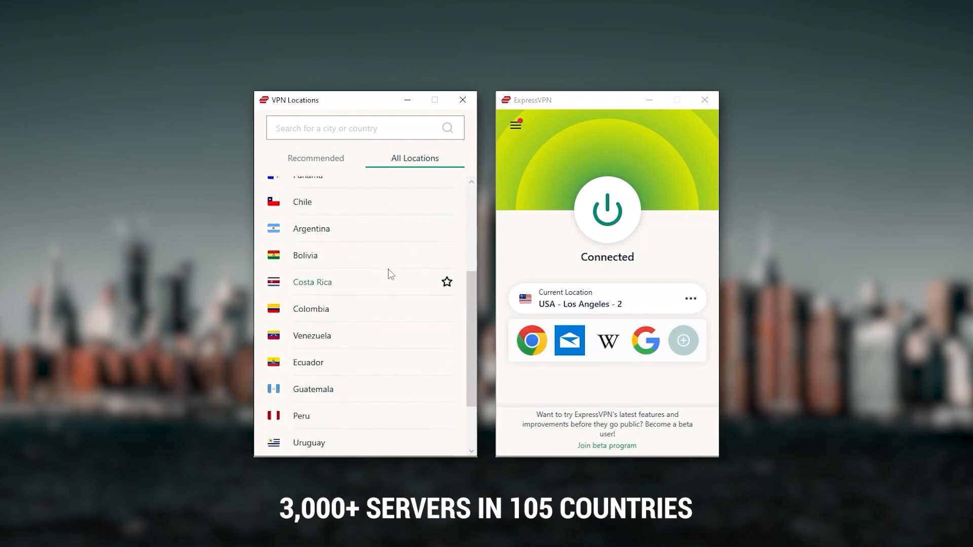
pyautogui.scroll(-3)
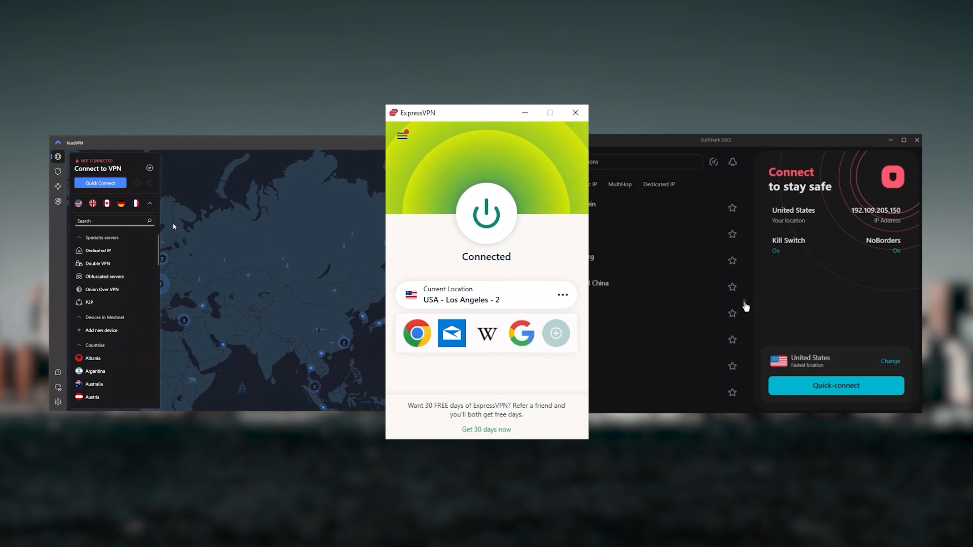
pyautogui.click(150, 204)
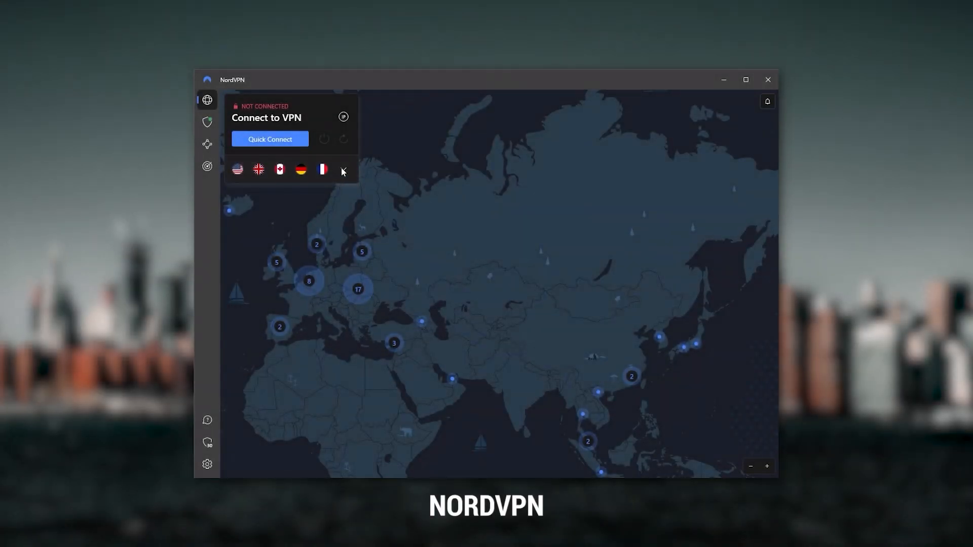
# - Review NordVPN's Threat Protection settings and expand the server list with specialty servers and countries
pyautogui.click(342, 169)
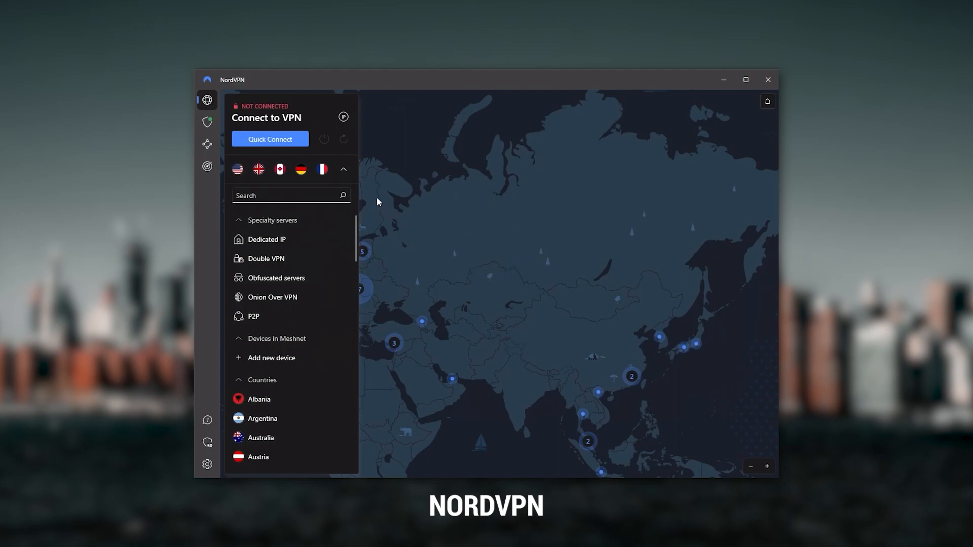
pyautogui.click(342, 169)
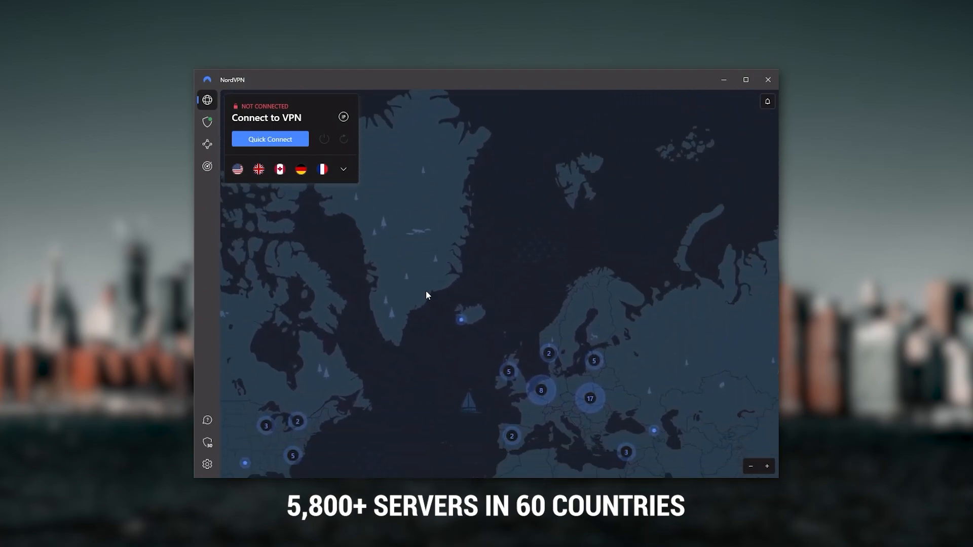
pyautogui.click(207, 122)
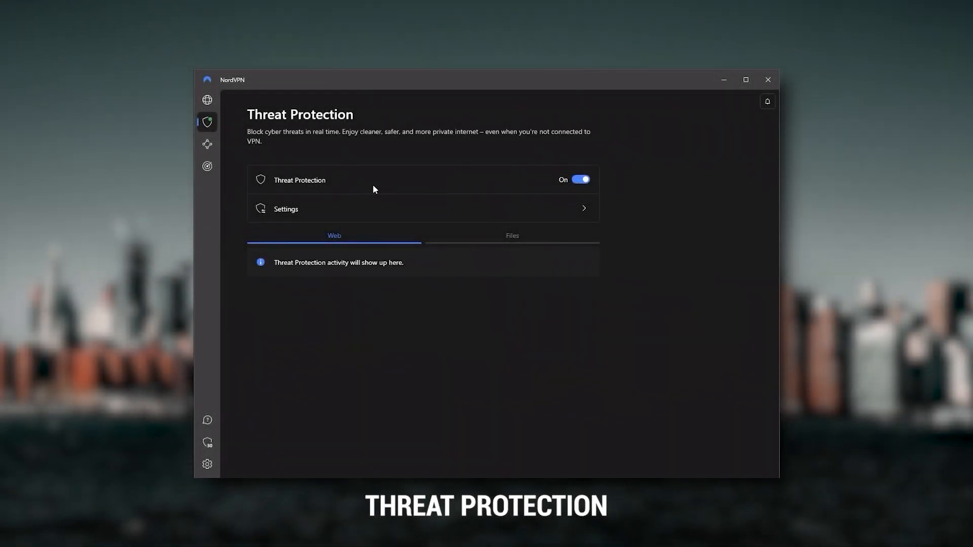
pyautogui.moveTo(405, 190)
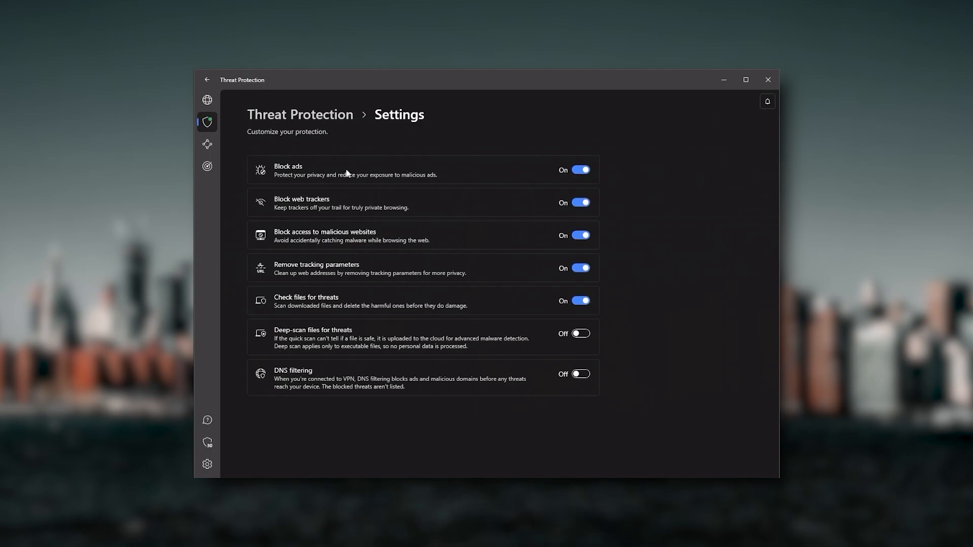
pyautogui.moveTo(353, 219)
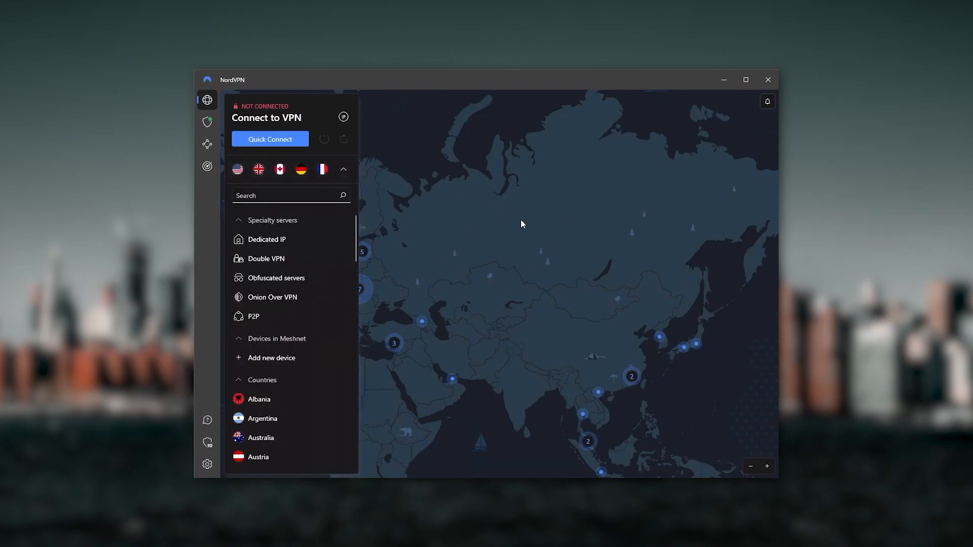
pyautogui.click(342, 169)
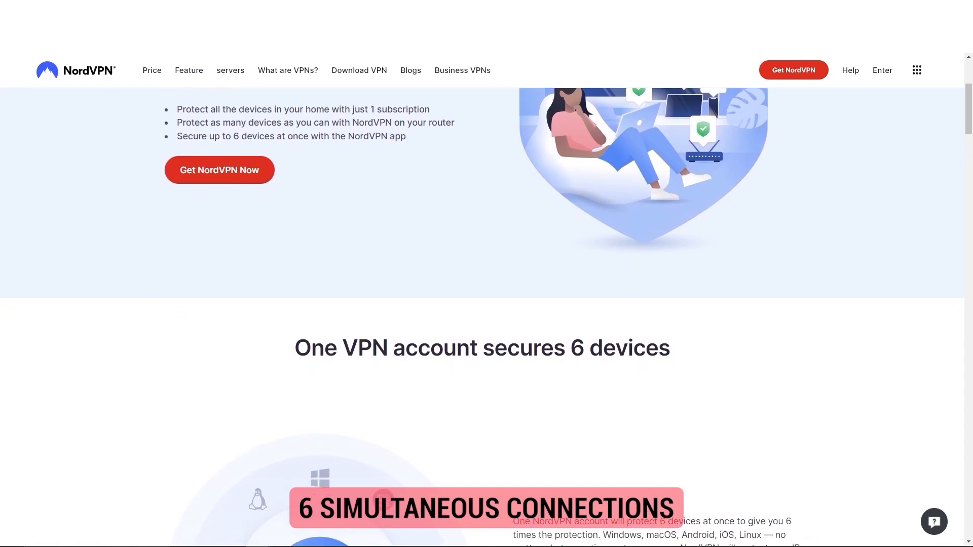
pyautogui.scroll(-3)
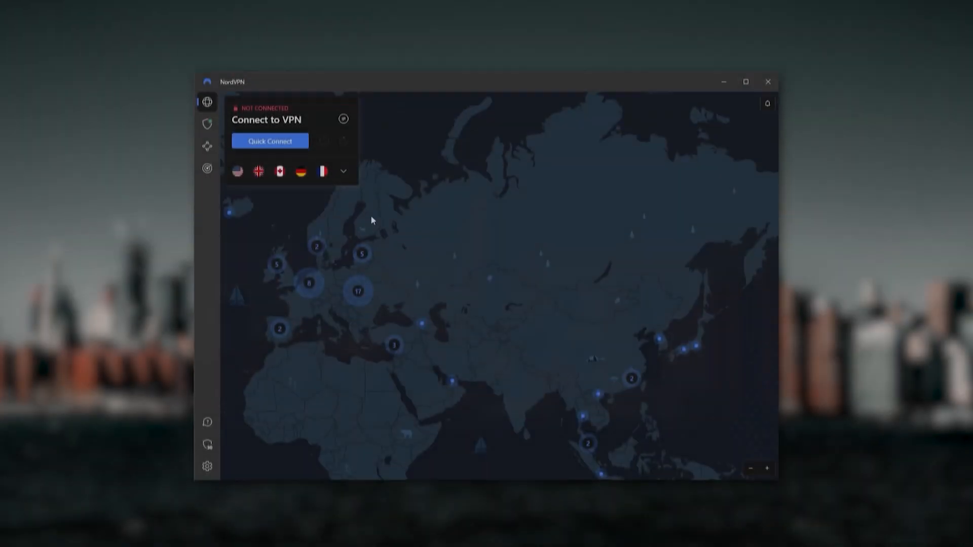
pyautogui.click(343, 171)
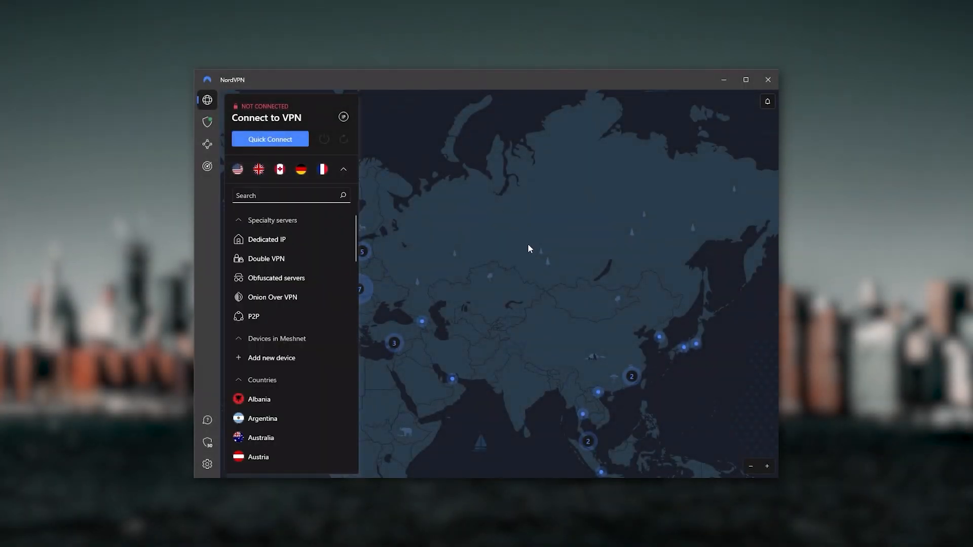
pyautogui.click(343, 169)
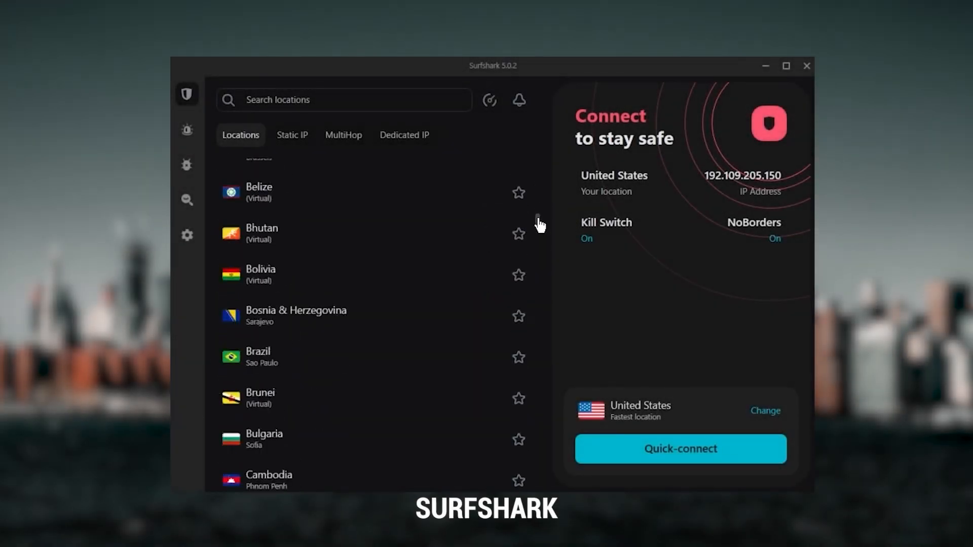
# - Browse Surfshark's locations like Canada, Chile and Colombia, briefly connecting to a New York server
pyautogui.scroll(-3)
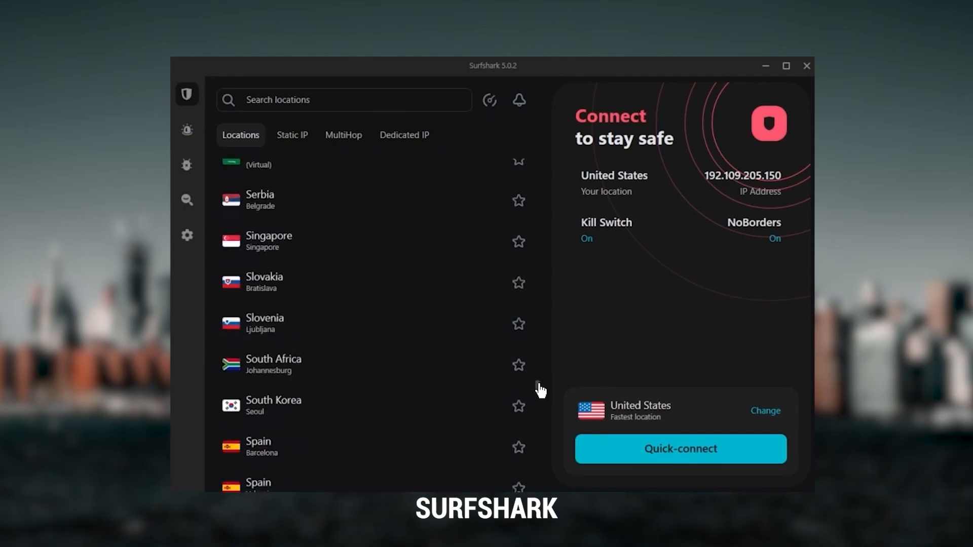
pyautogui.scroll(-3)
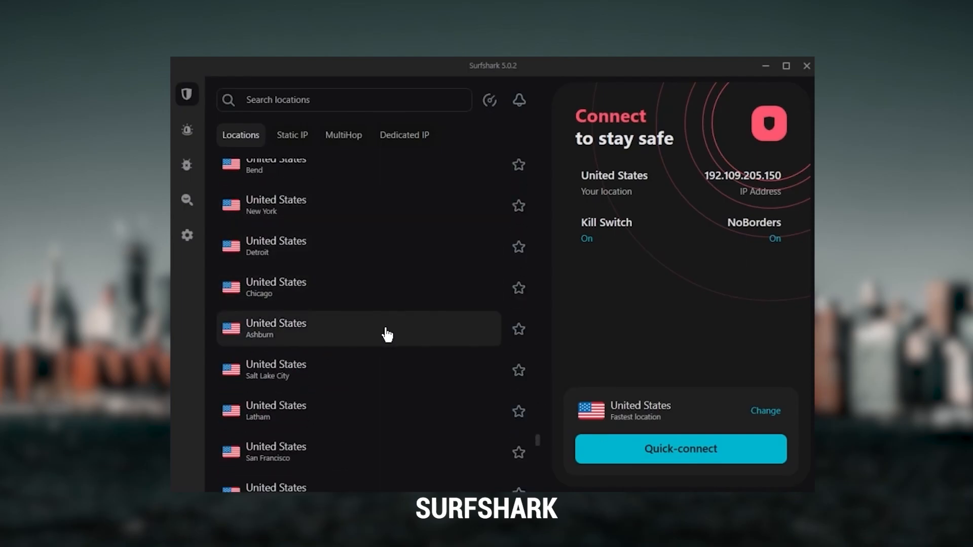
pyautogui.click(679, 449)
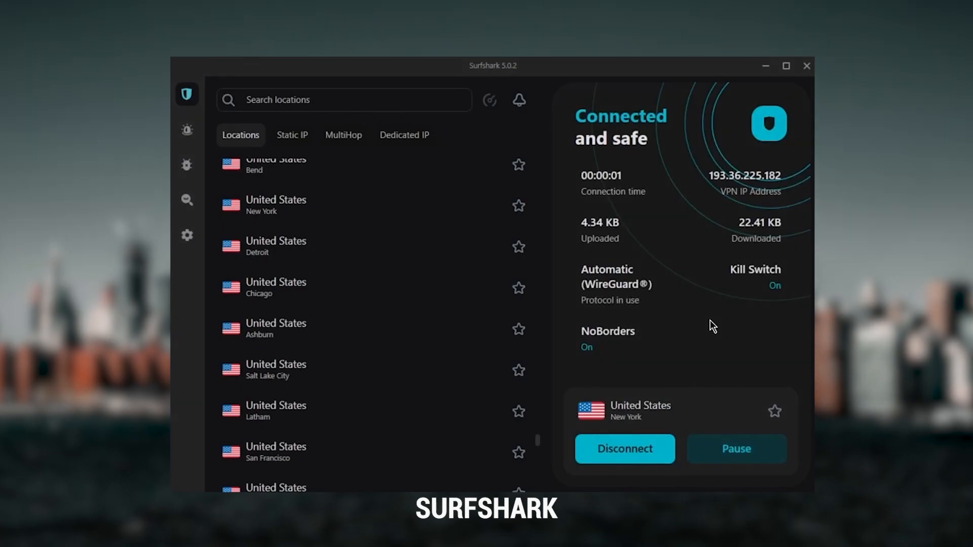
pyautogui.click(624, 448)
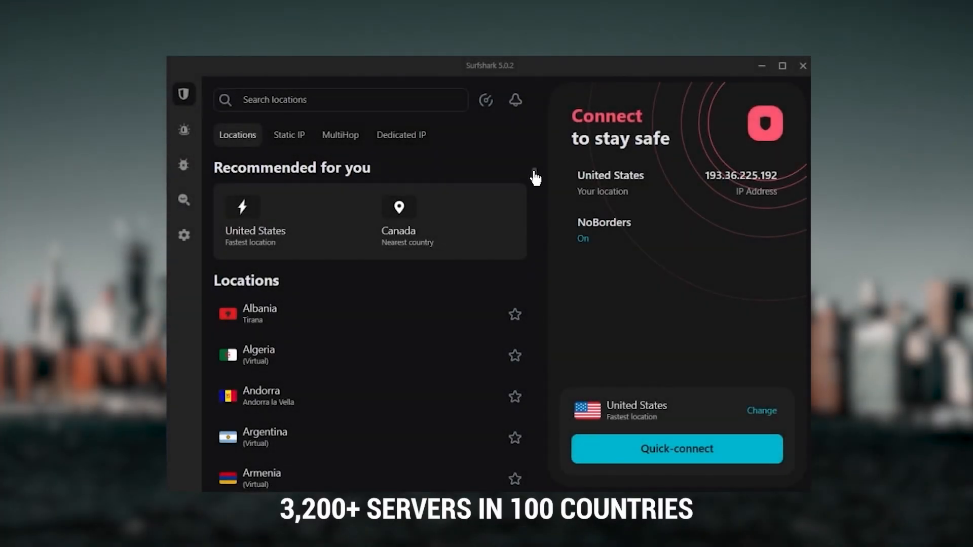
pyautogui.scroll(-3)
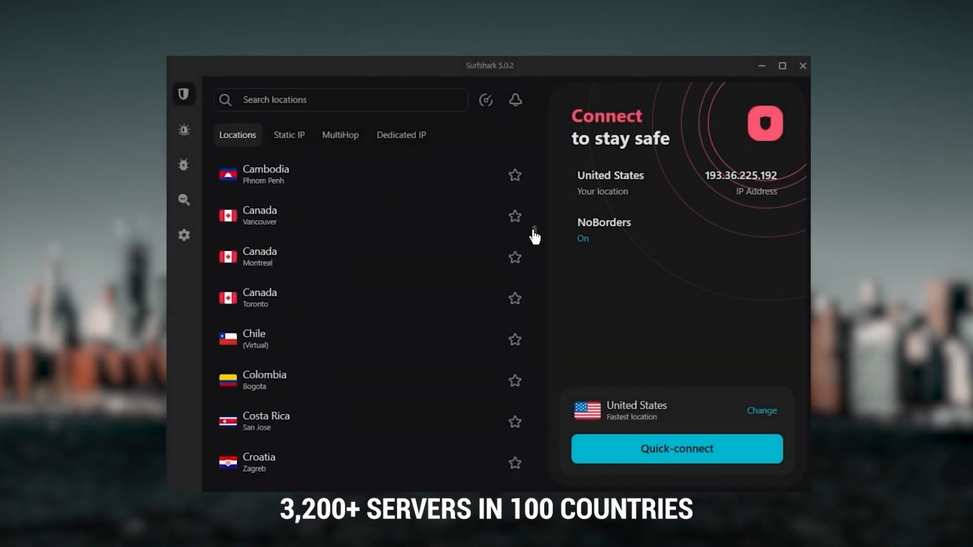
pyautogui.click(184, 234)
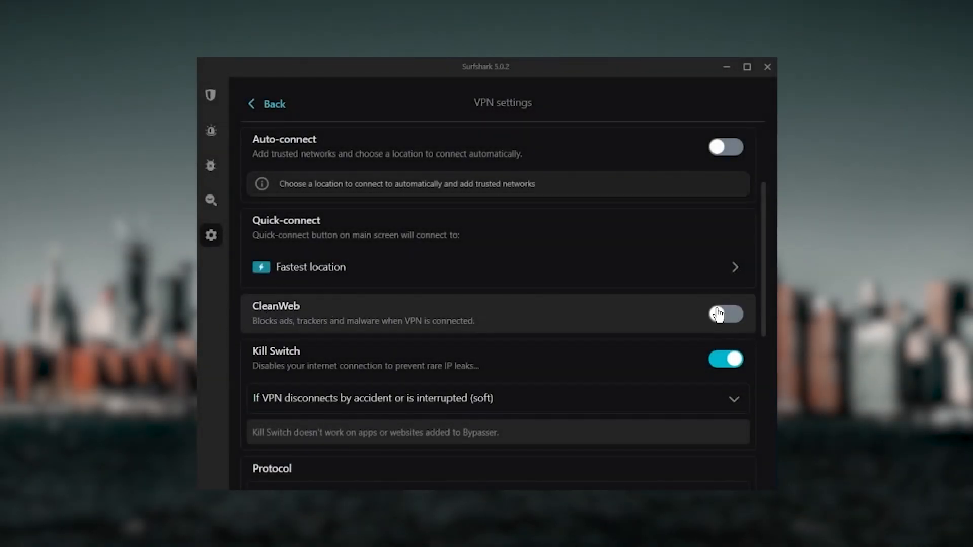
# - Switch on Rotating IP in Surfshark's VPN settings and scroll the locations to the United States
pyautogui.click(265, 103)
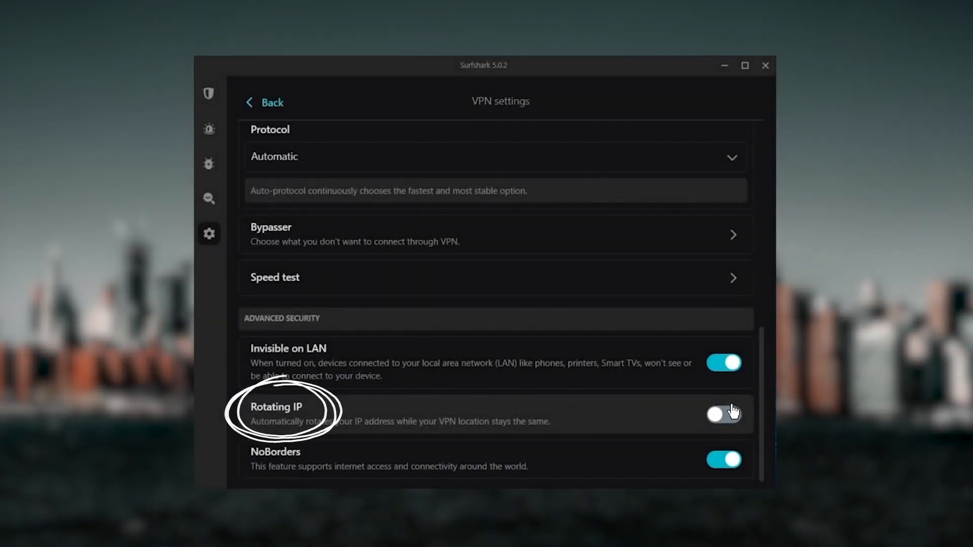
pyautogui.click(721, 414)
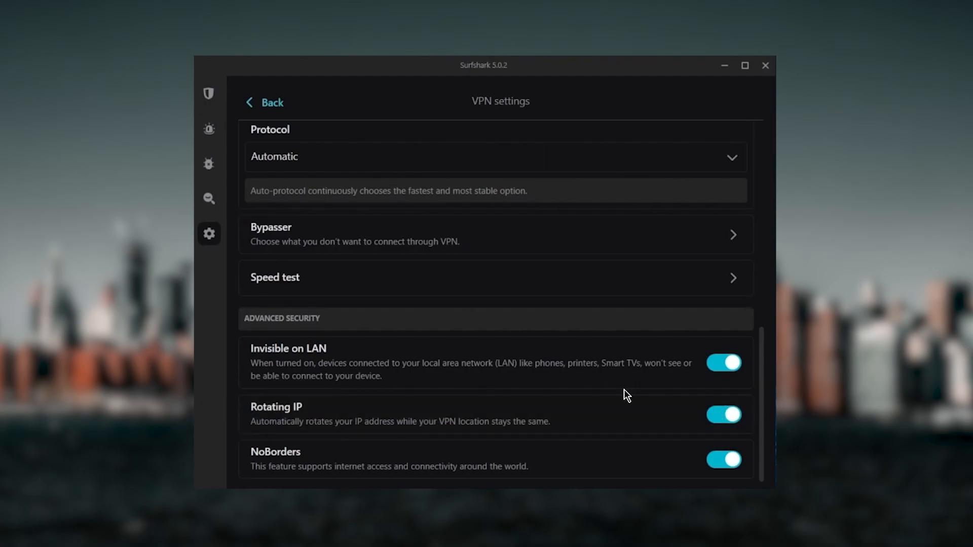
pyautogui.click(264, 102)
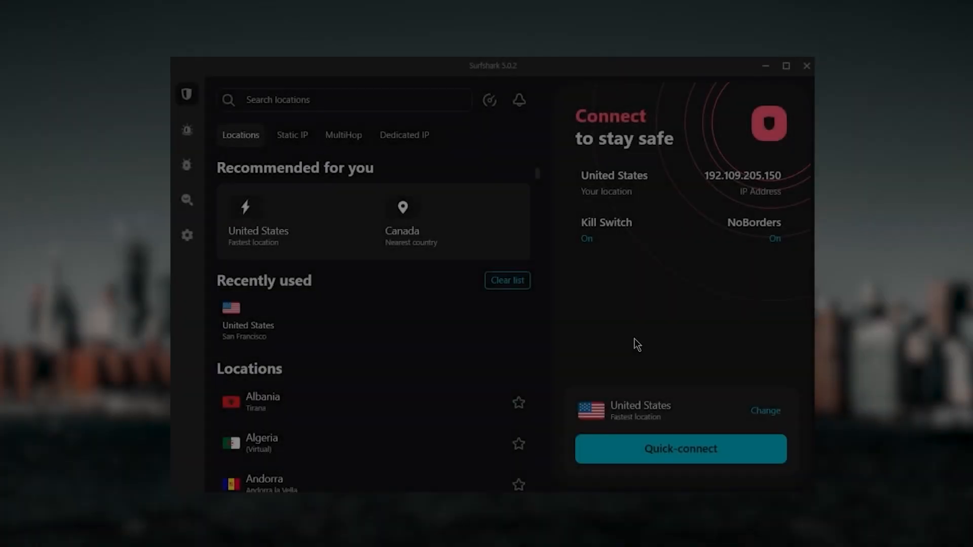
pyautogui.scroll(-3)
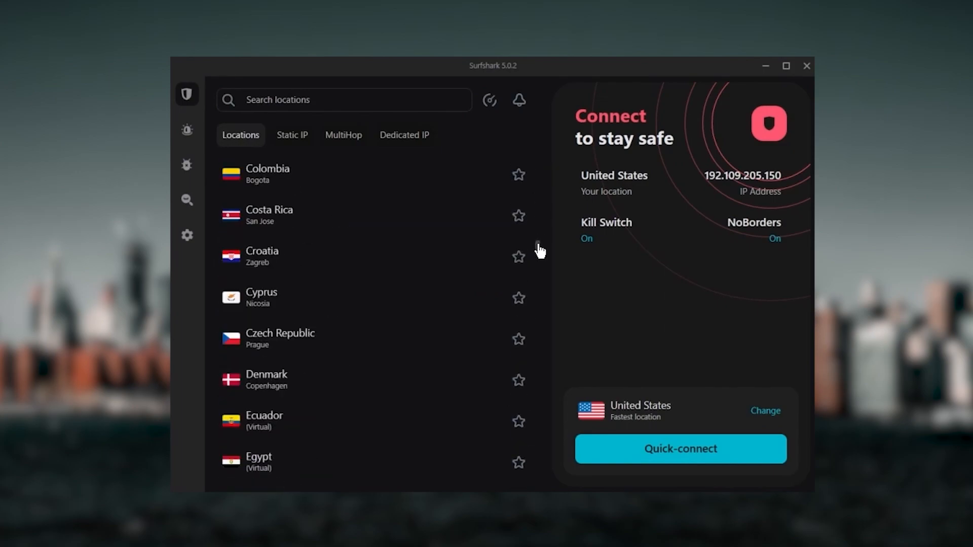
pyautogui.scroll(-3)
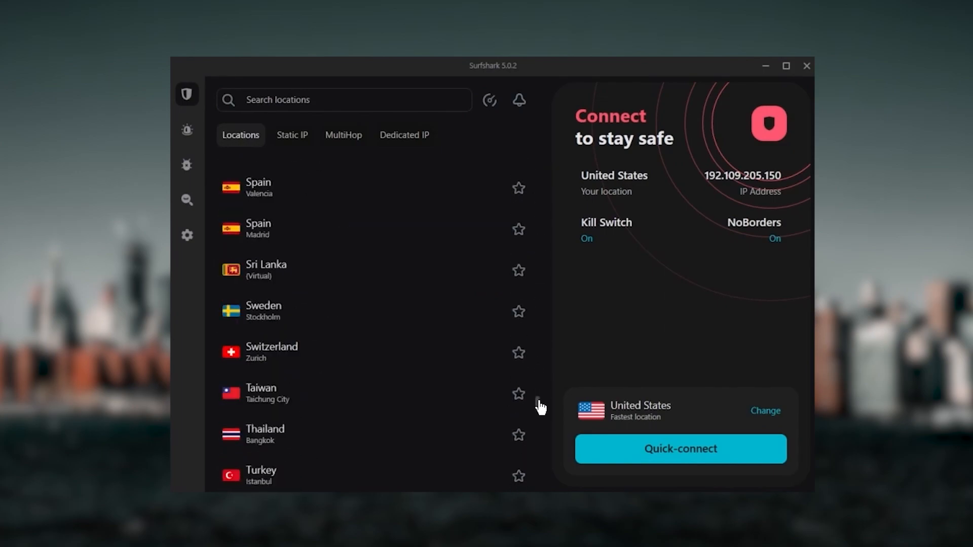
pyautogui.scroll(-3)
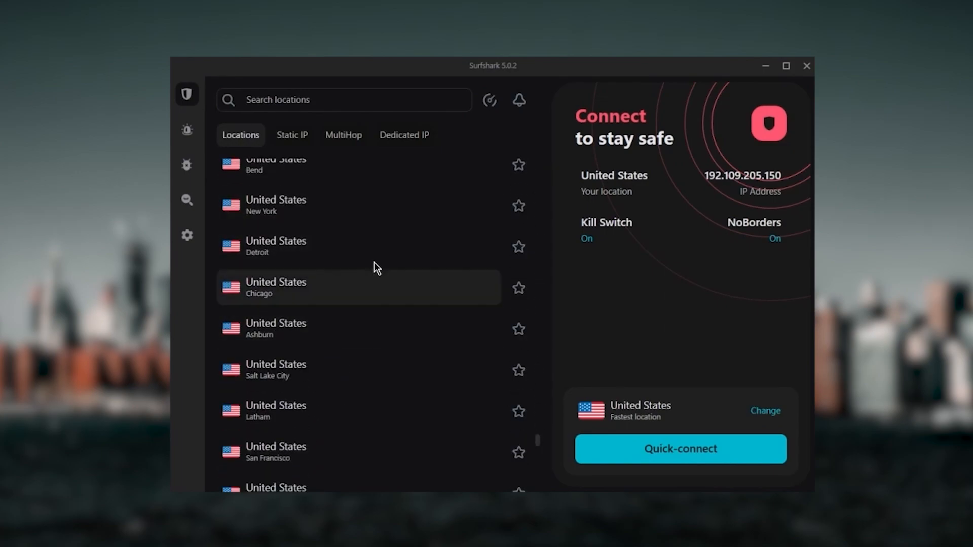
pyautogui.scroll(3)
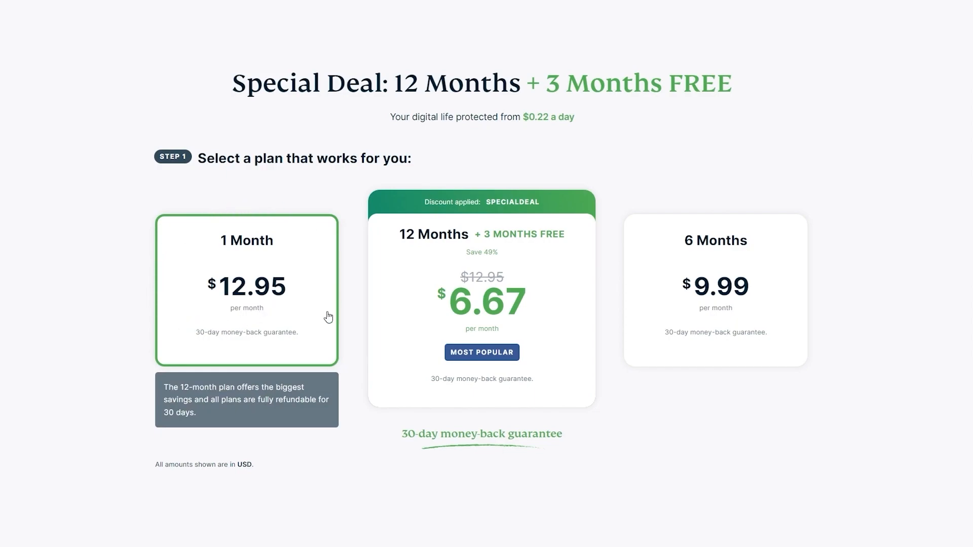
pyautogui.moveTo(260, 371)
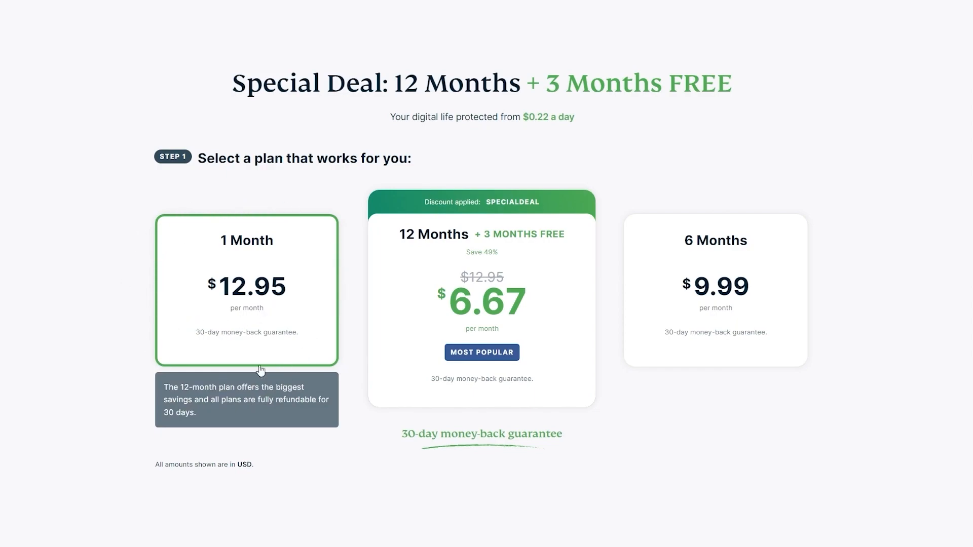
pyautogui.moveTo(345, 366)
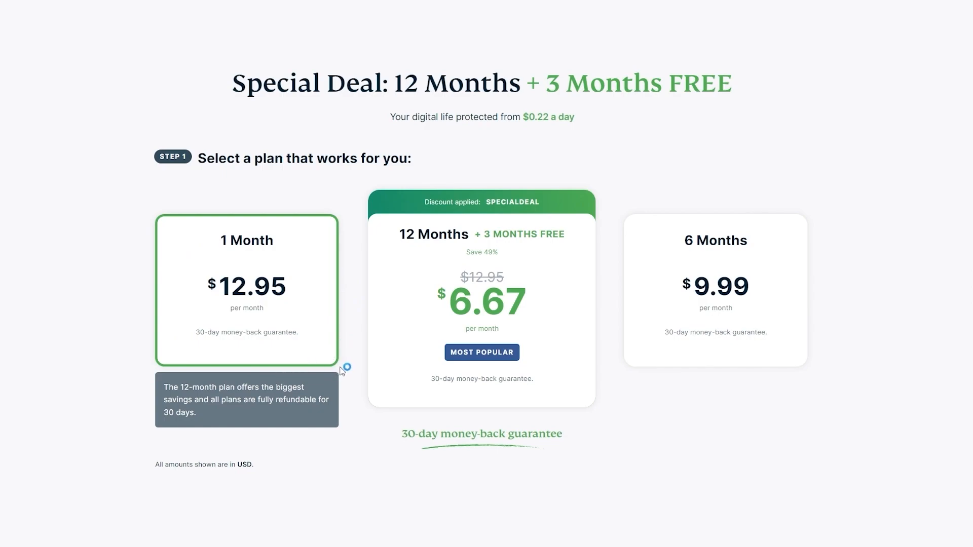
pyautogui.moveTo(377, 392)
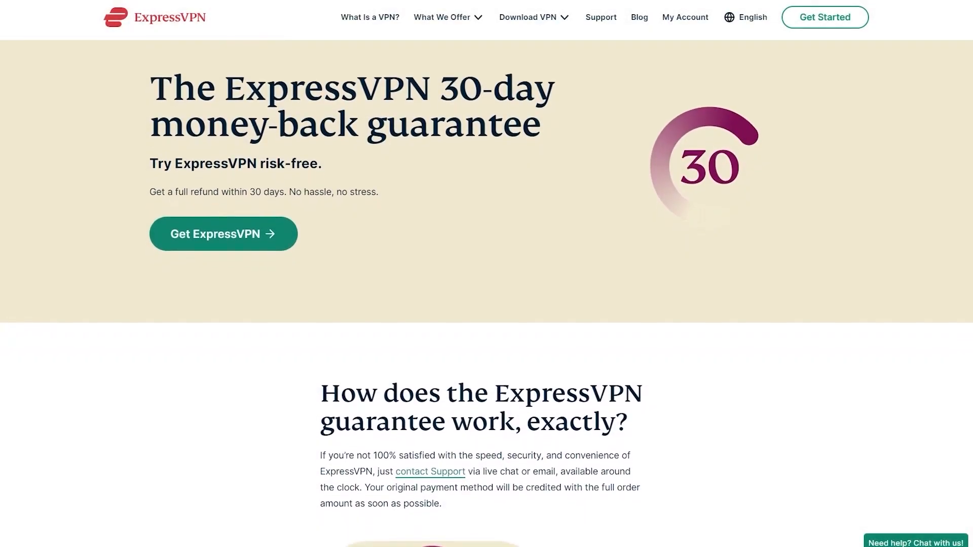
# - Scroll the 30-day money-back guarantee page down to its full refund explanation
pyautogui.scroll(-3)
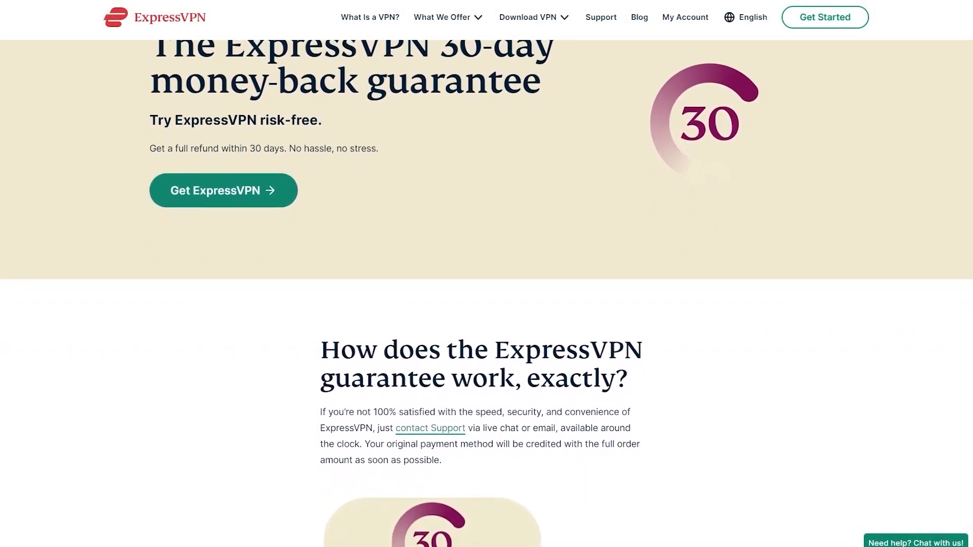
pyautogui.scroll(-3)
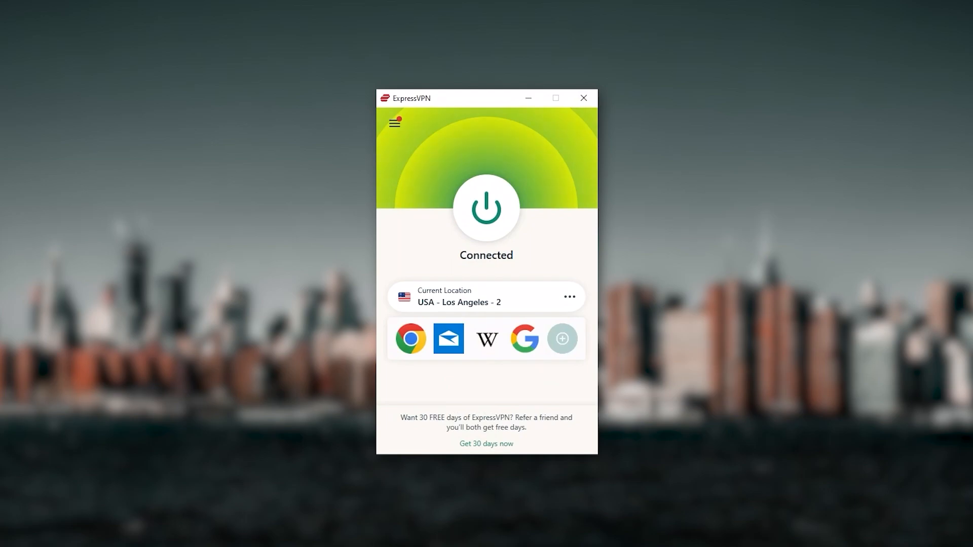
pyautogui.moveTo(569, 241)
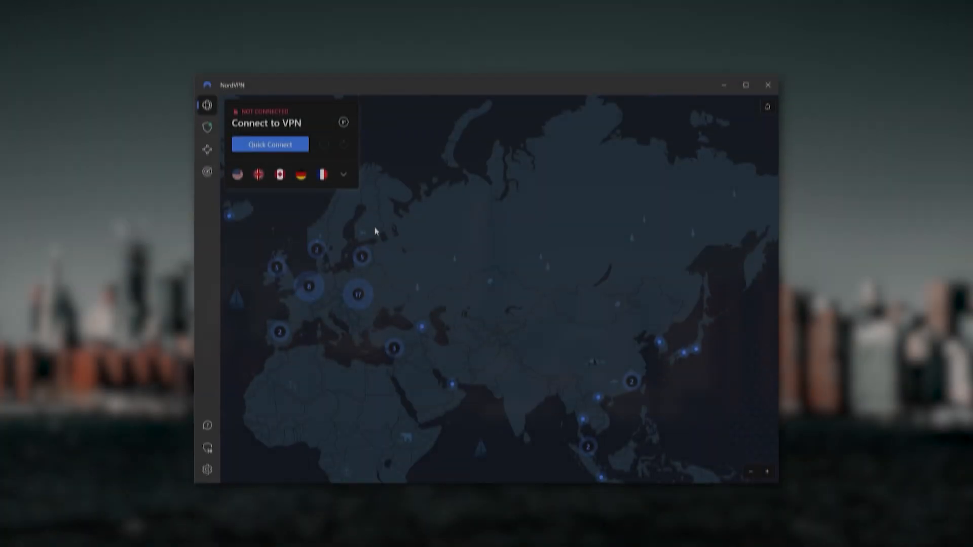
# - Expand NordVPN's server panel listing Double VPN, P2P and countries, then collapse it
pyautogui.click(342, 174)
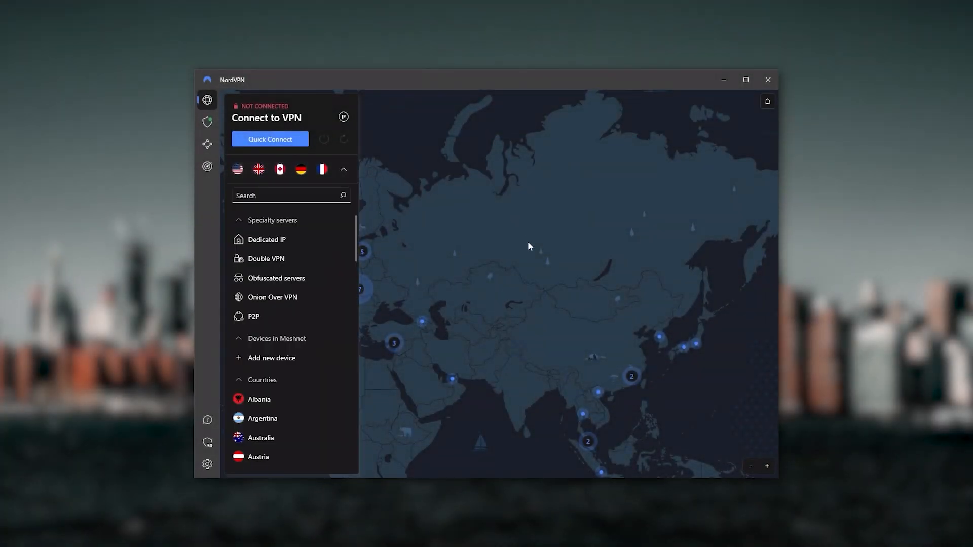
pyautogui.click(343, 169)
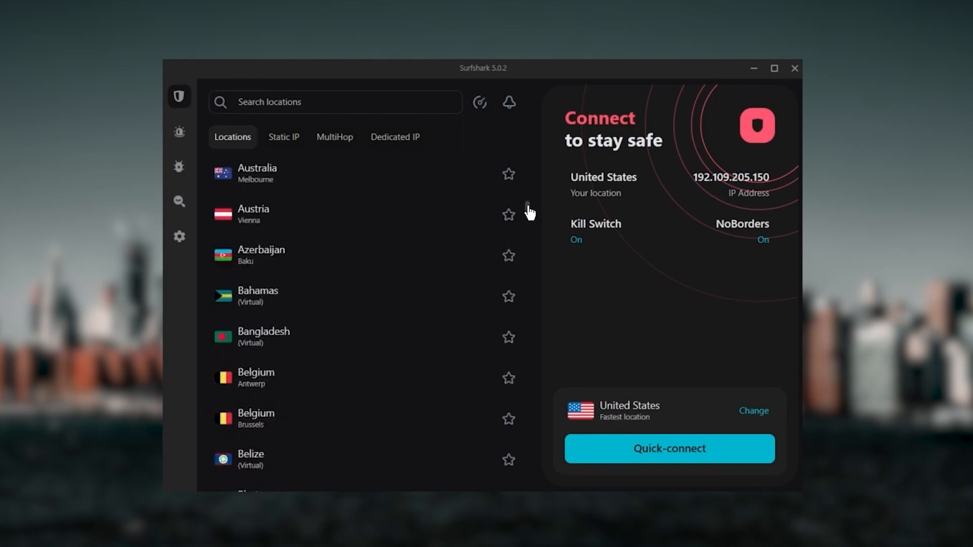
# - Scroll Surfshark's Locations list to the United States cities and select Chicago
pyautogui.scroll(-3)
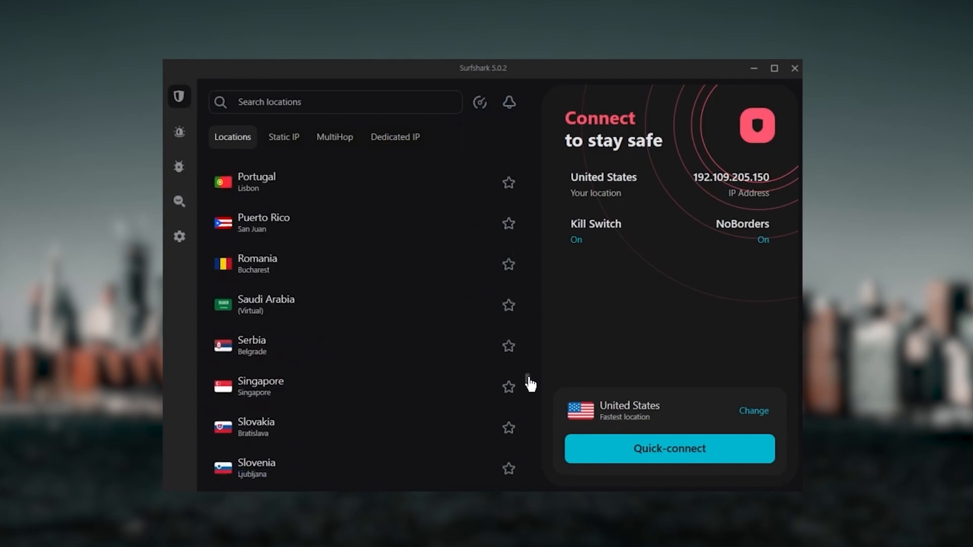
pyautogui.scroll(-3)
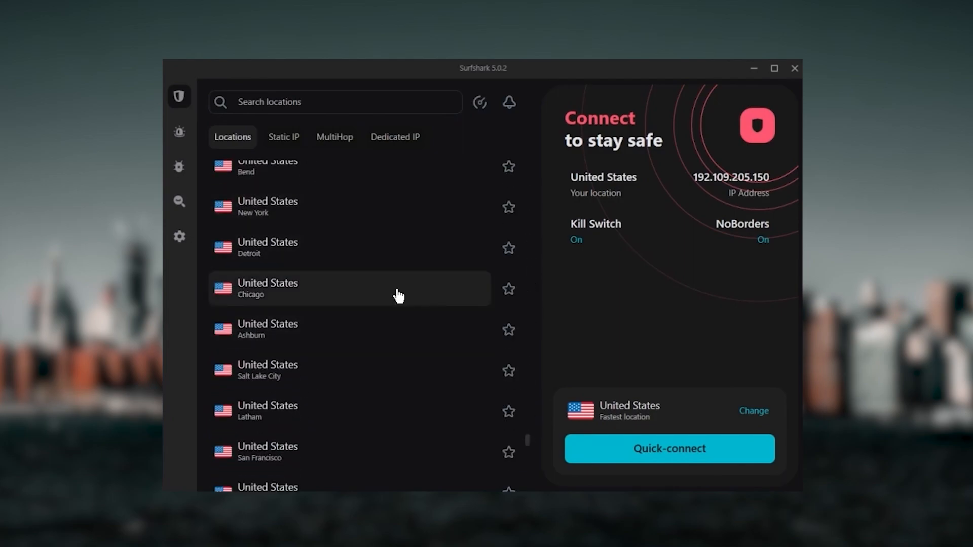
pyautogui.click(668, 448)
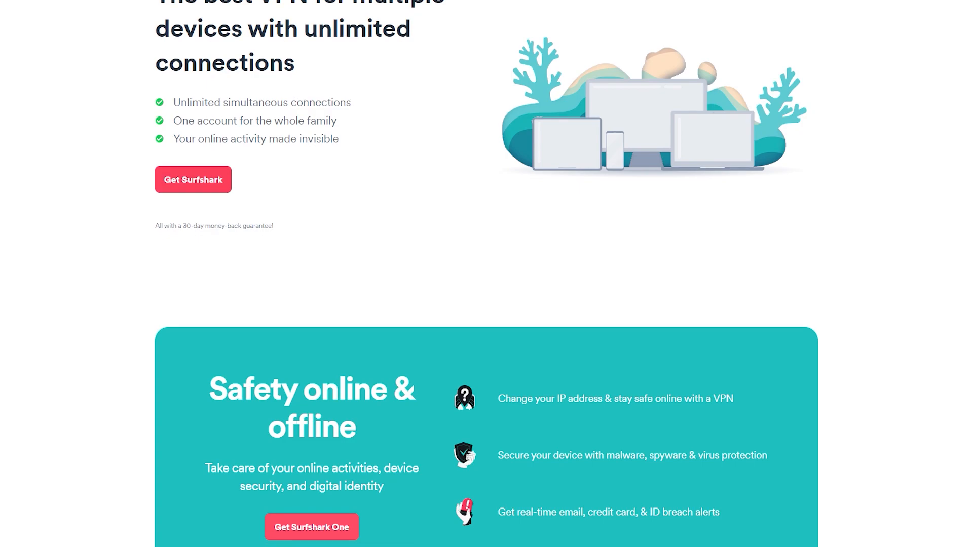
# - Scroll the unlimited-connections page past multiple devices to the Safety online & offline section
pyautogui.scroll(-3)
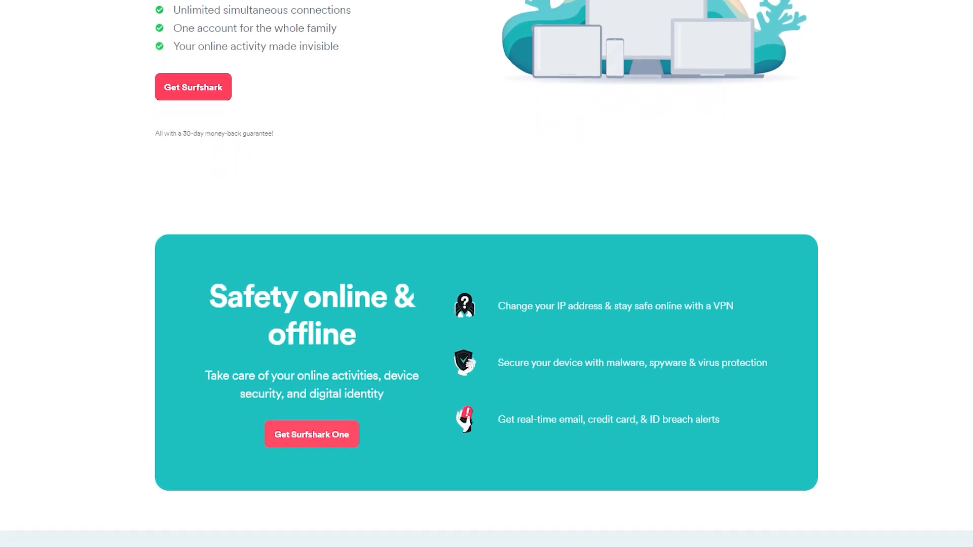
pyautogui.scroll(-3)
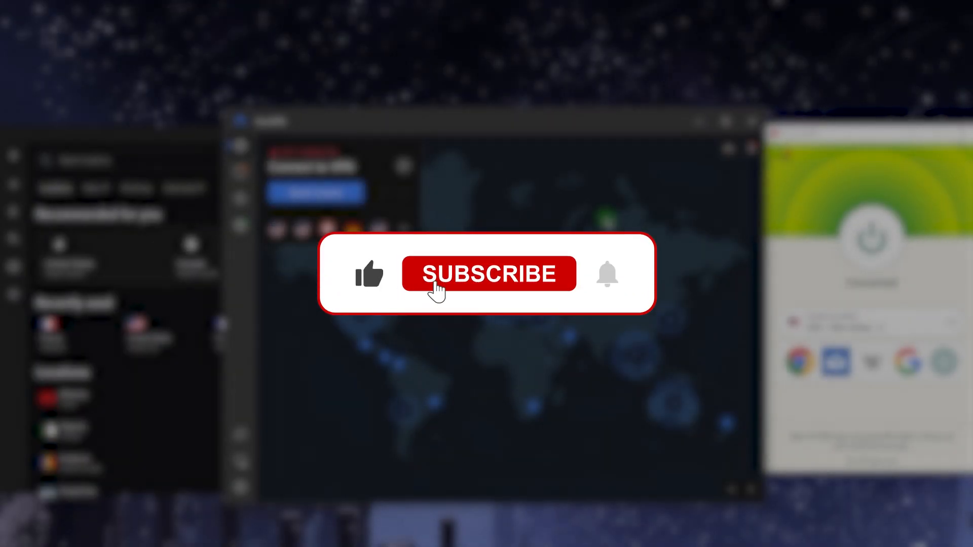
pyautogui.click(489, 273)
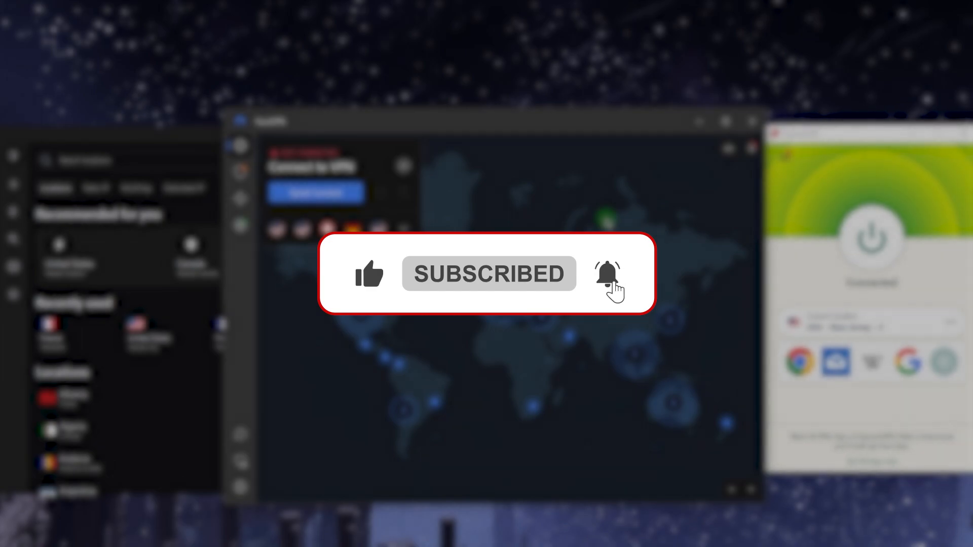